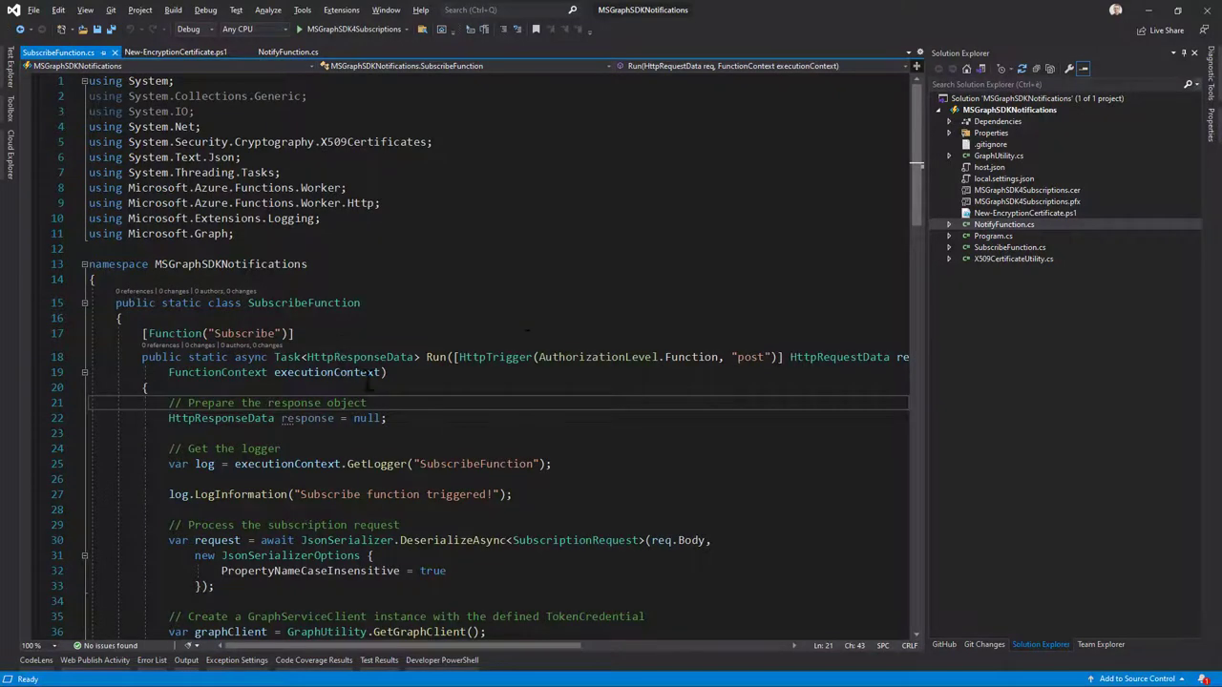
- Review SubscribeFunction.cs, highlighting the POST method on the HTTP trigger
scroll(down, 3)
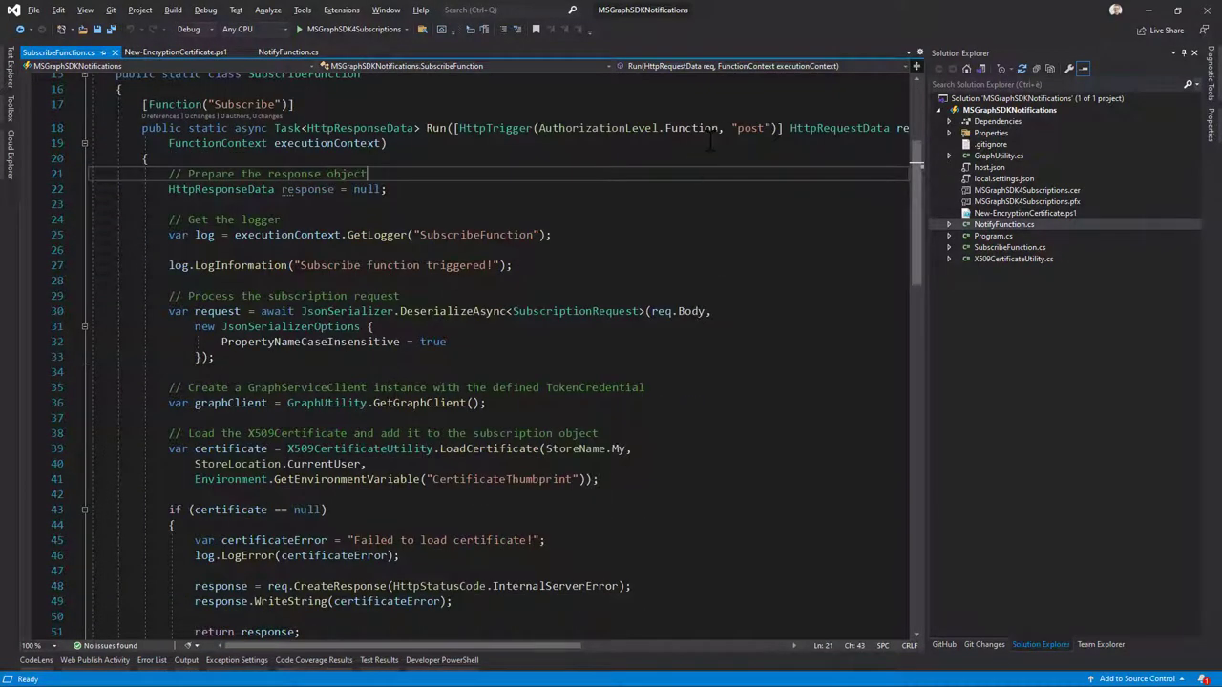
double_click(748, 128)
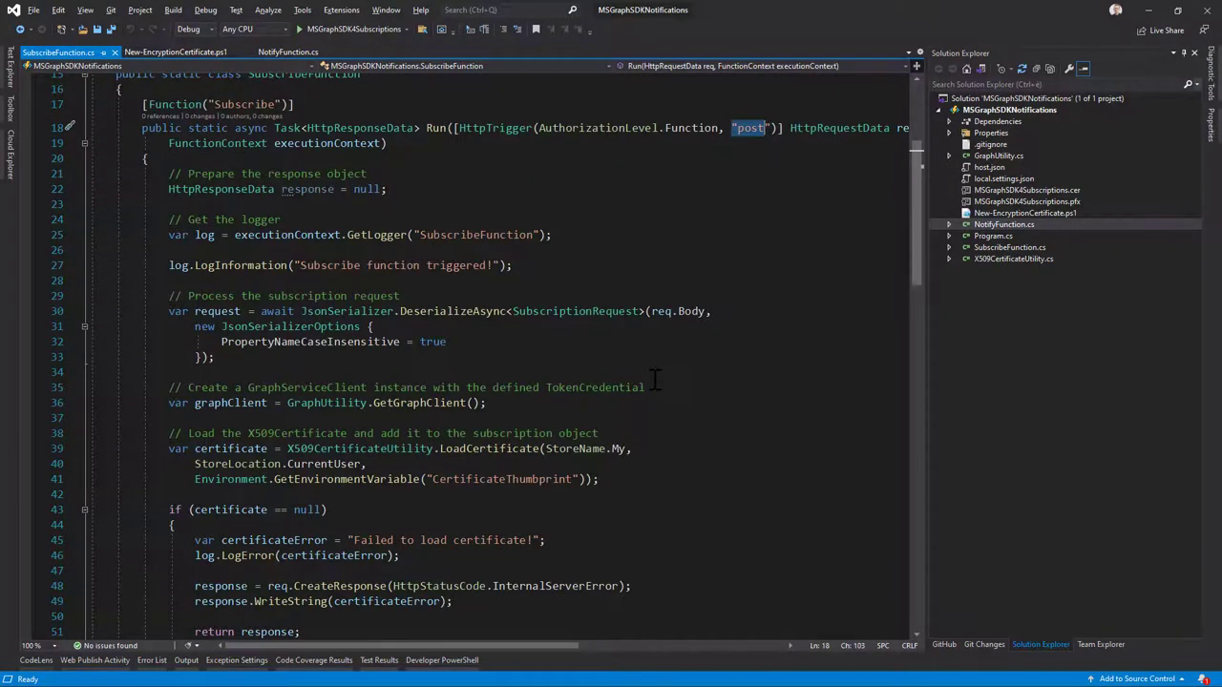
scroll(down, 3)
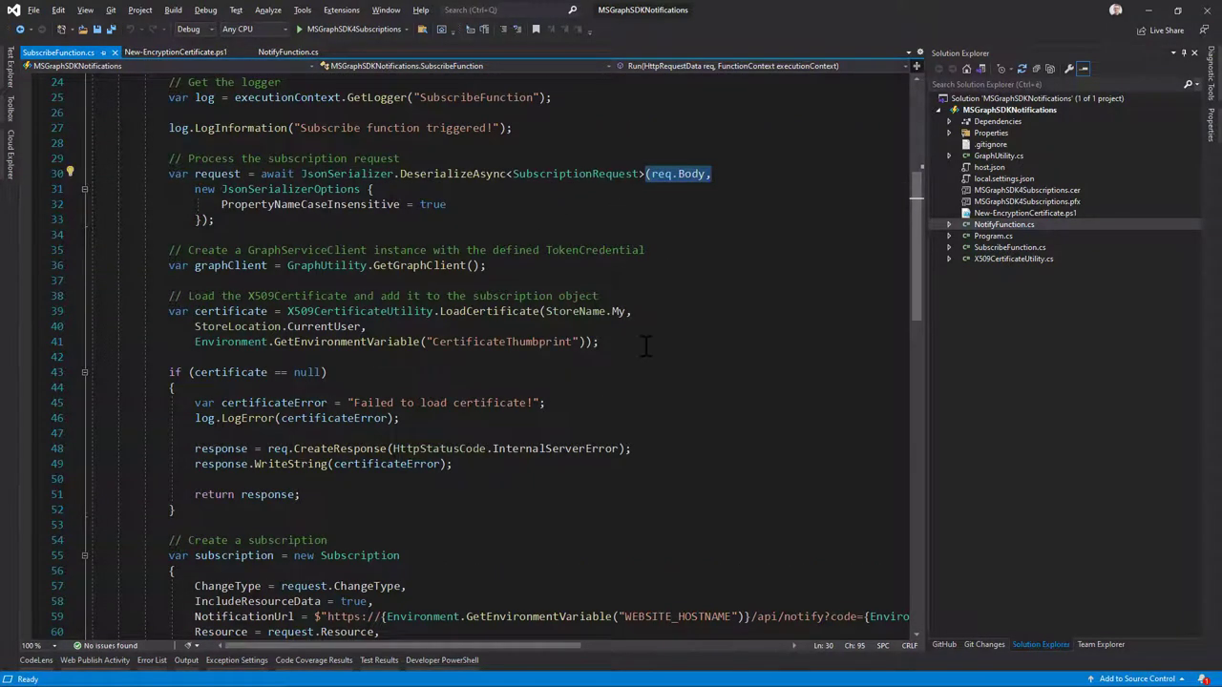
scroll(down, 3)
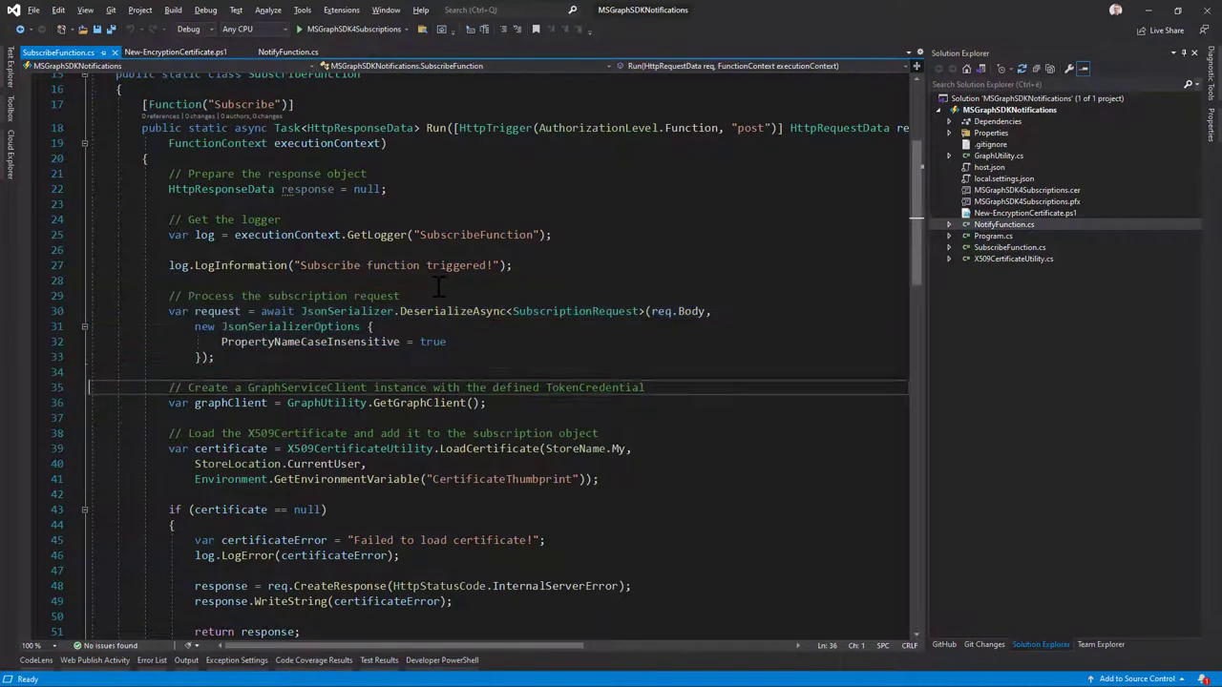
- In GraphUtility.cs, highlight the DefaultAzureCredential used to build the GraphServiceClient
drag(168, 387, 485, 401)
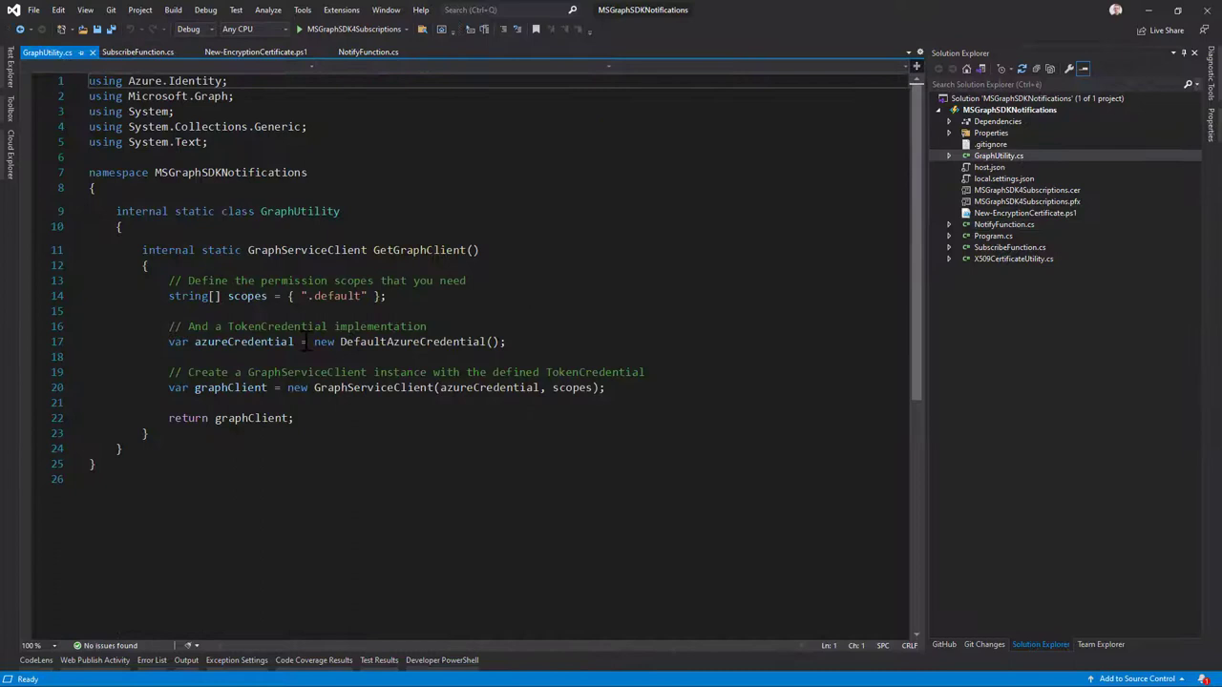
double_click(412, 341)
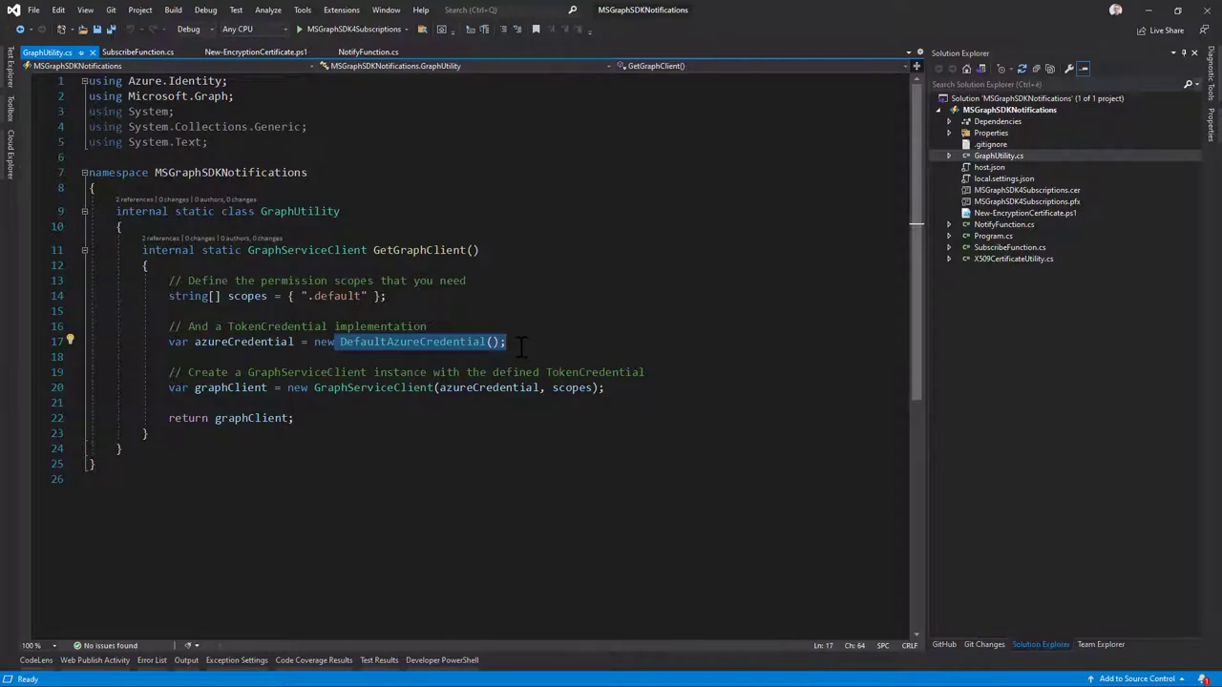
mouse_move(17, 38)
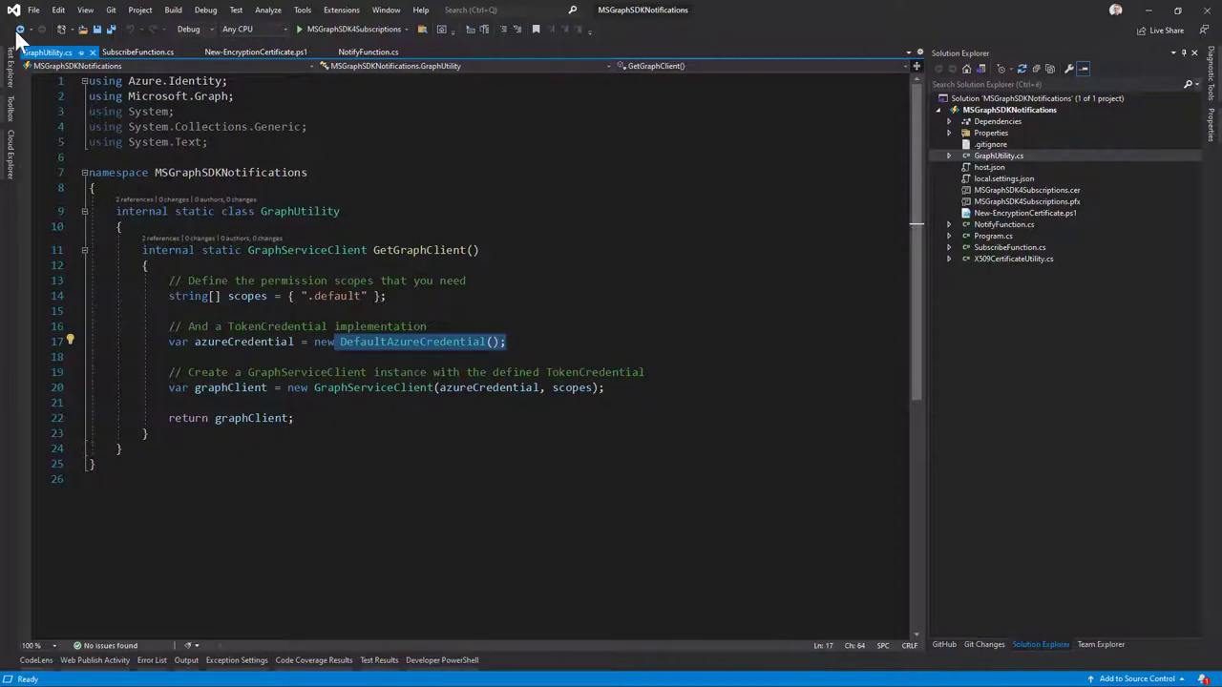
- Review the LoadCertificate and AddPublicEncryptionCertificate lines in SubscribeFunction.cs
click(138, 52)
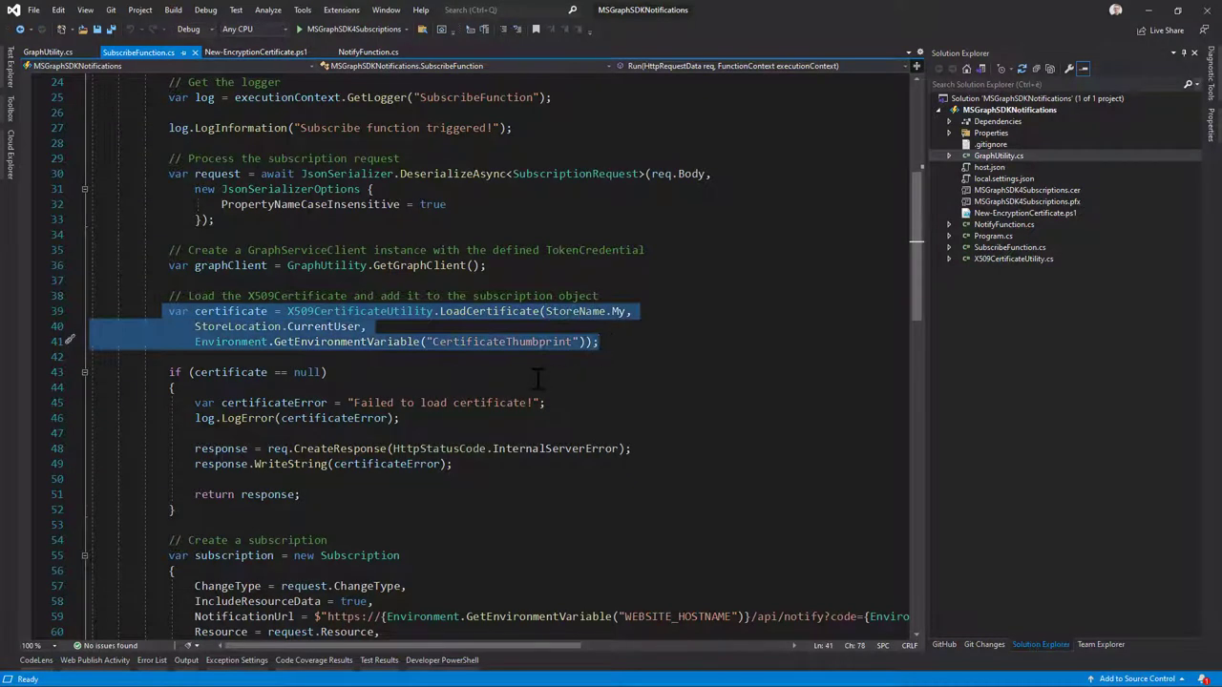
mouse_move(534, 380)
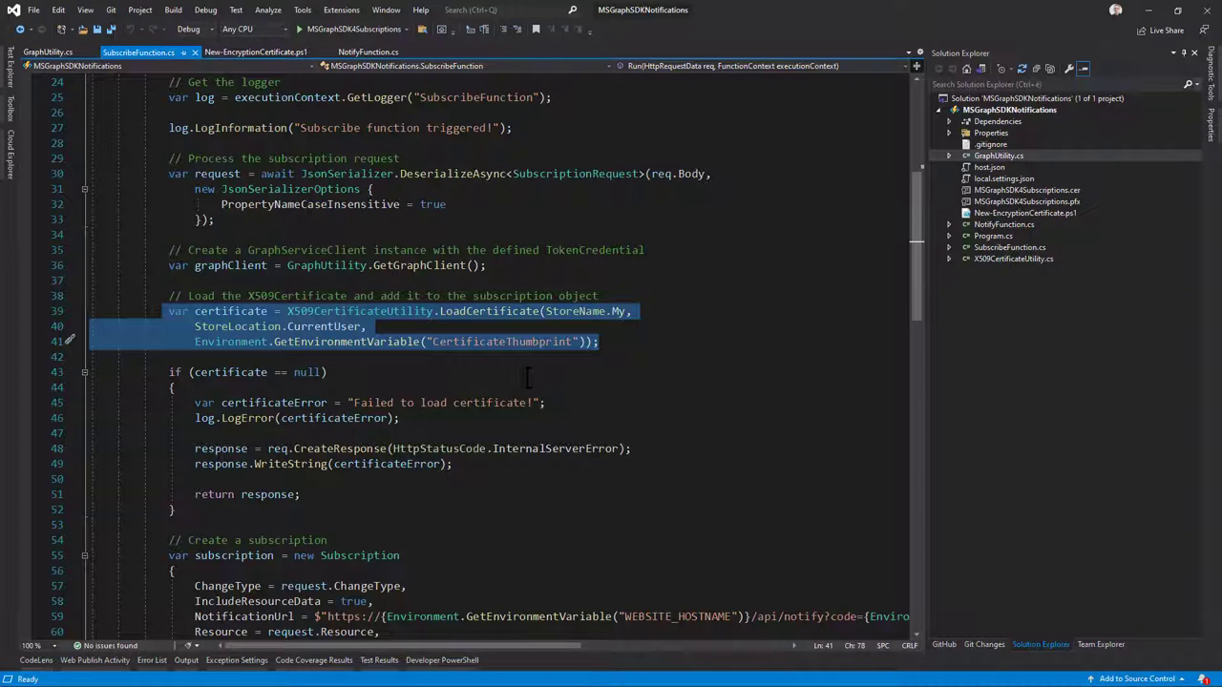
scroll(down, 3)
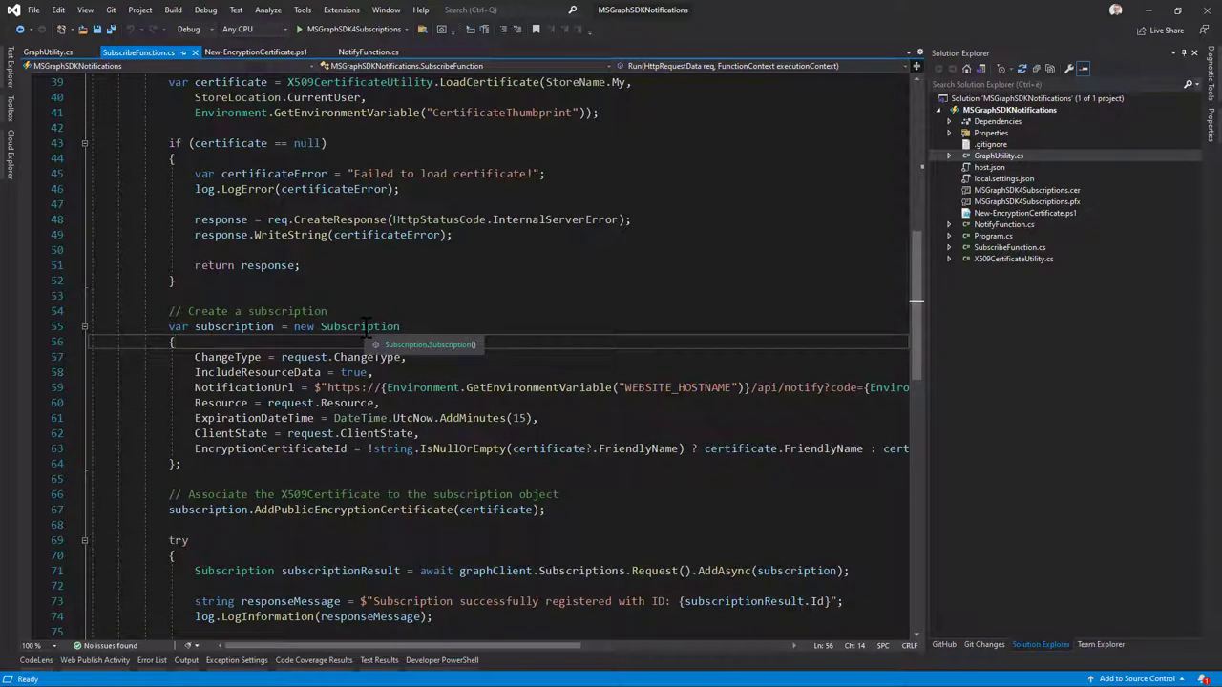
mouse_move(233, 439)
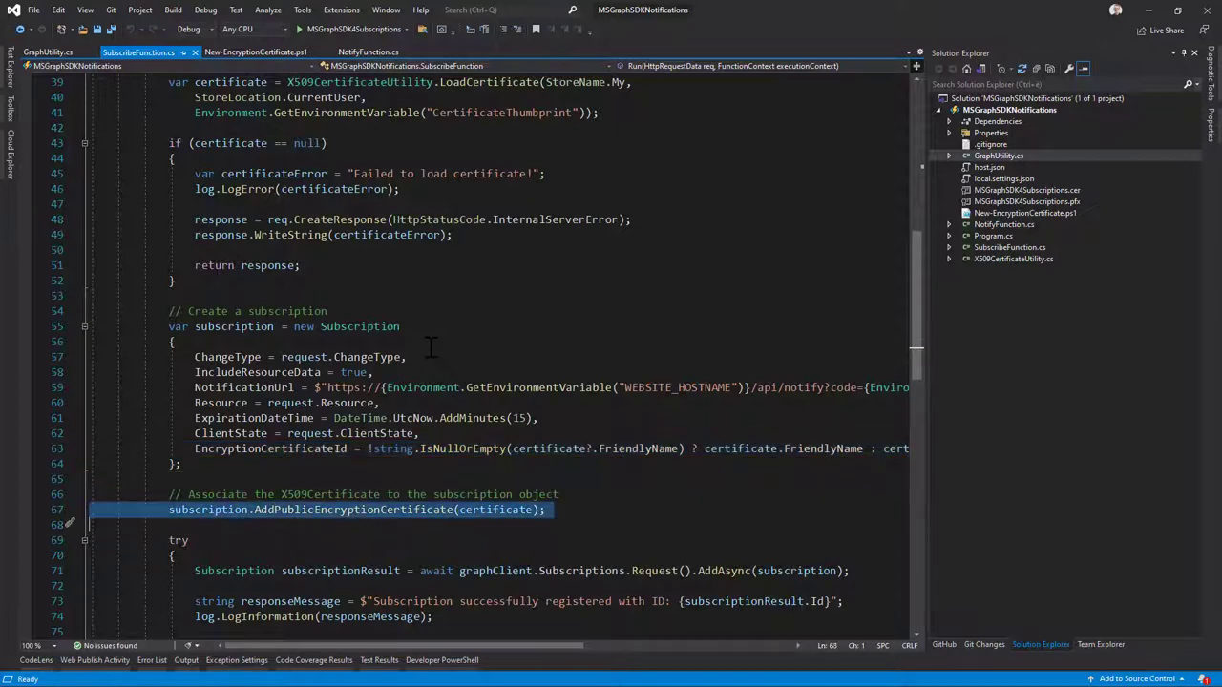
scroll(down, 3)
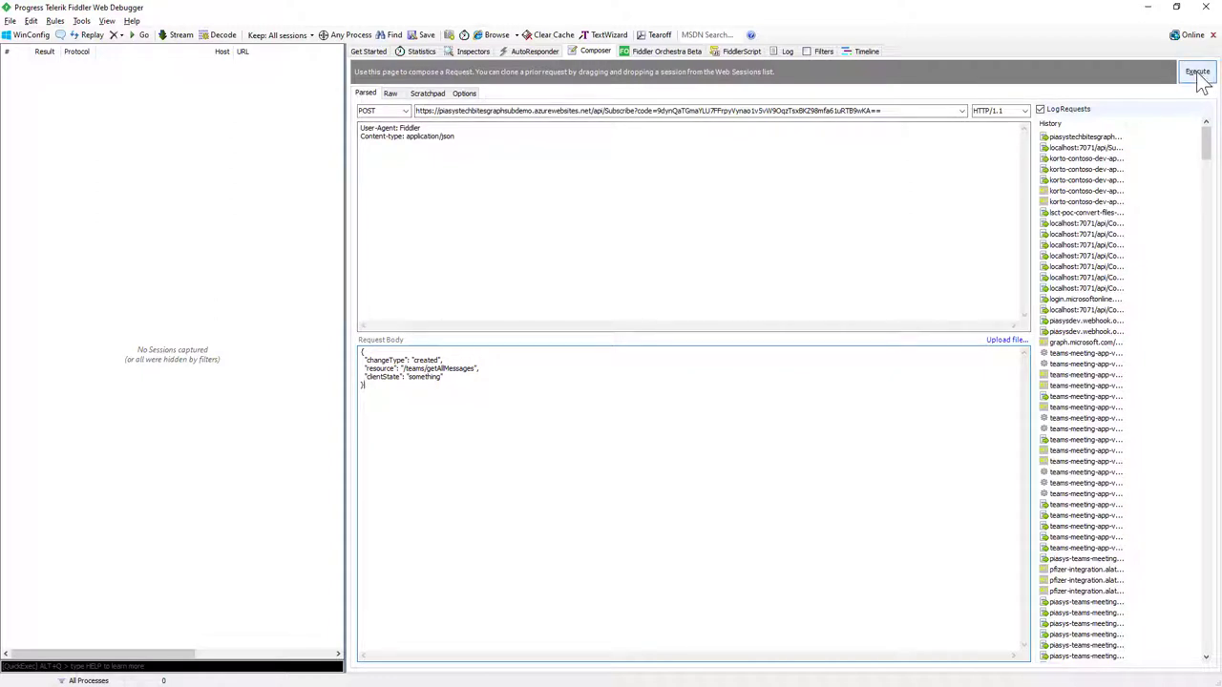
- Execute the composed POST request to the Subscribe endpoint
click(1197, 72)
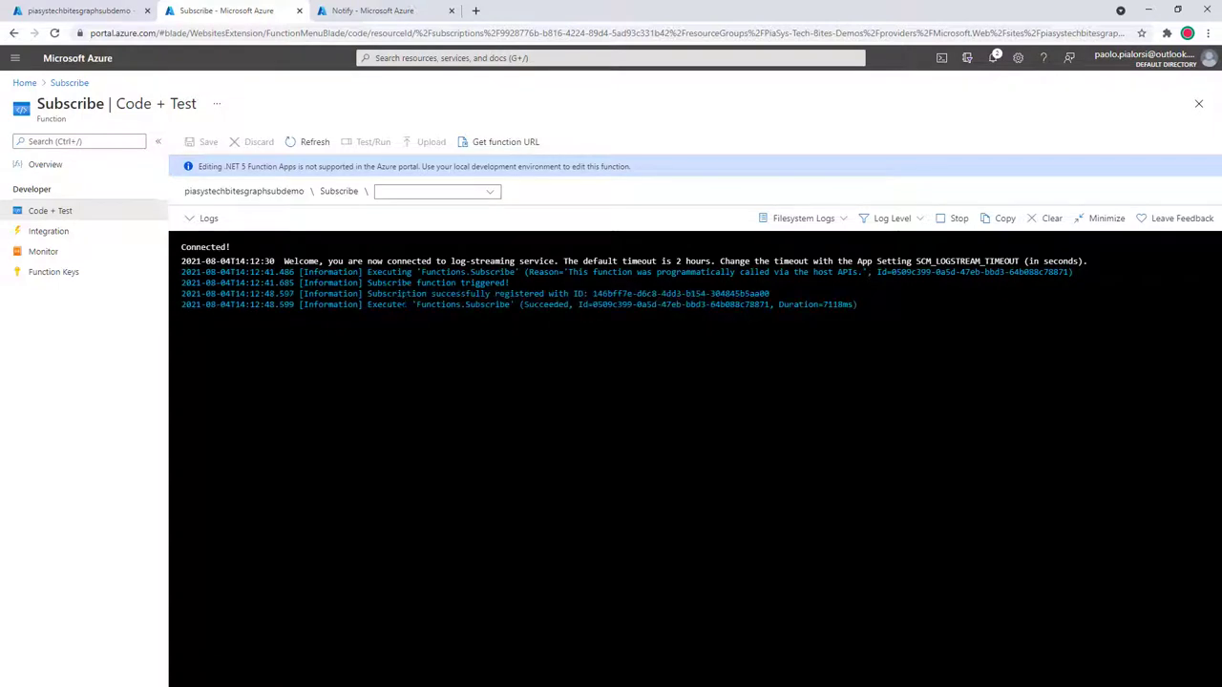
mouse_move(783, 304)
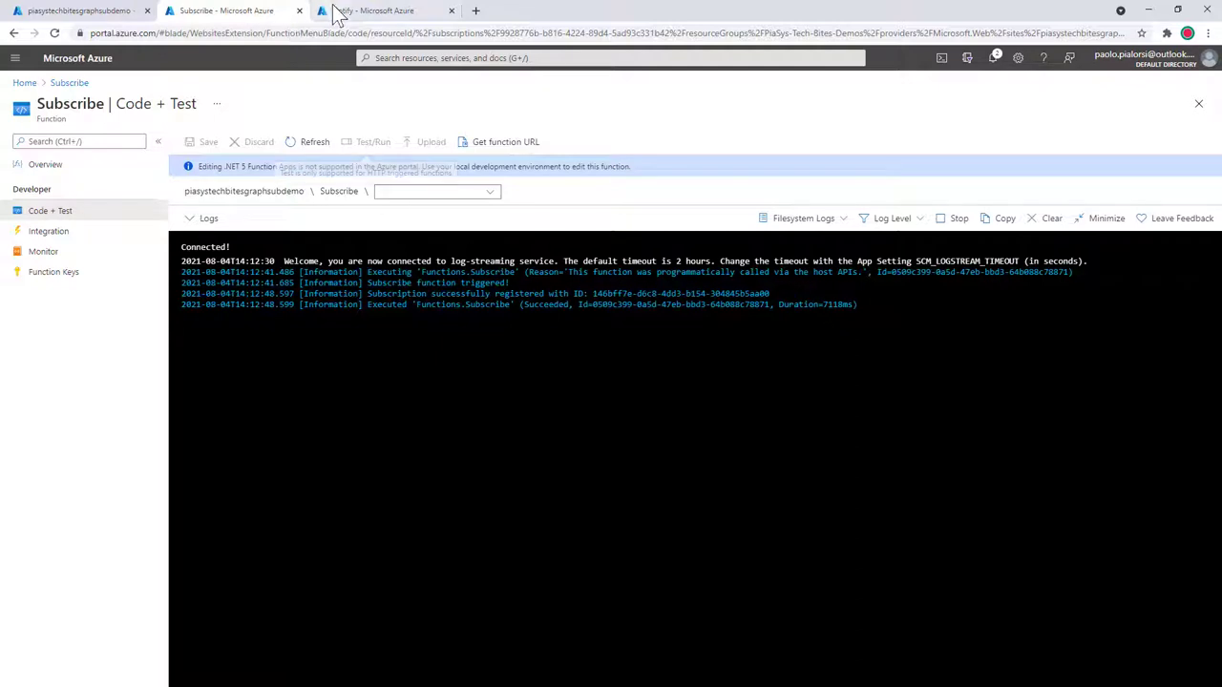
- Switch from the Subscribe log stream to the Notify function's portal page
click(382, 11)
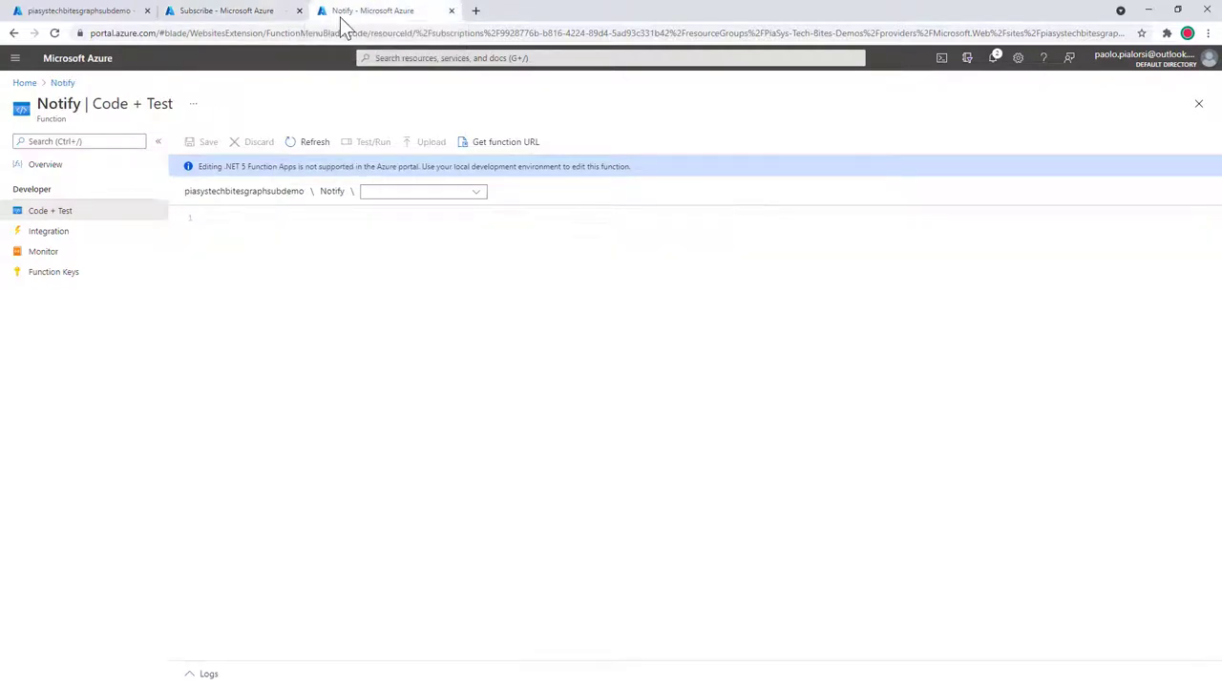
click(209, 563)
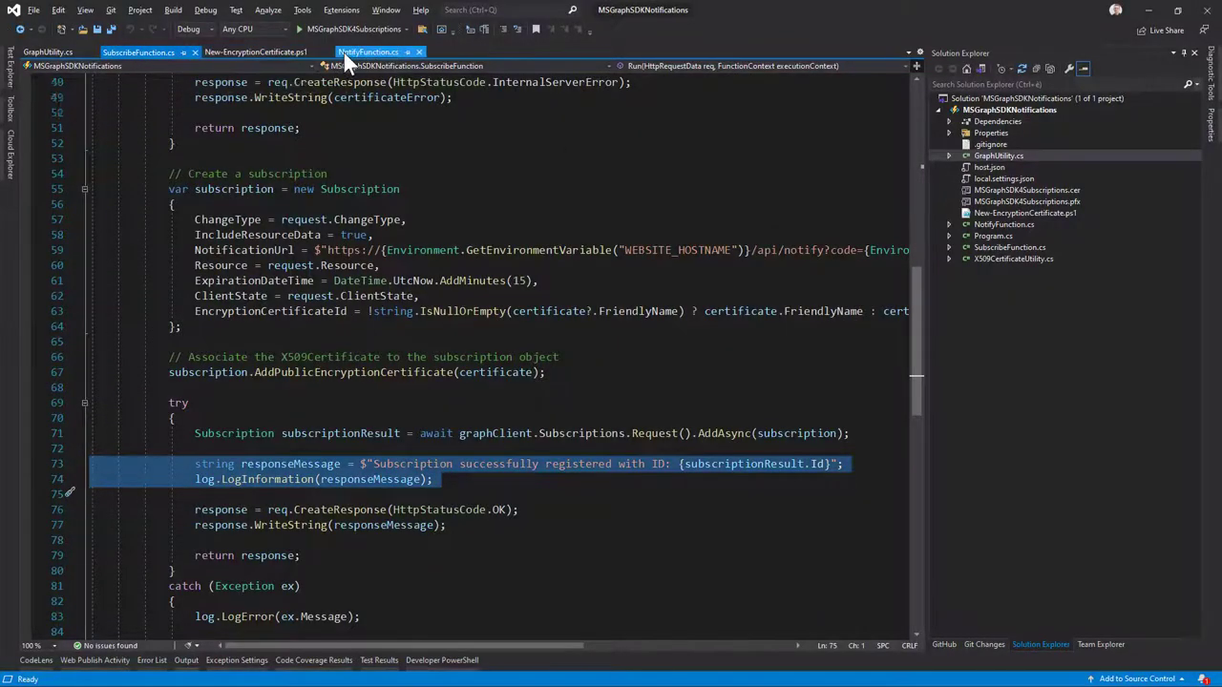
- In NotifyFunction.cs, highlight the validationToken query key handling
click(370, 51)
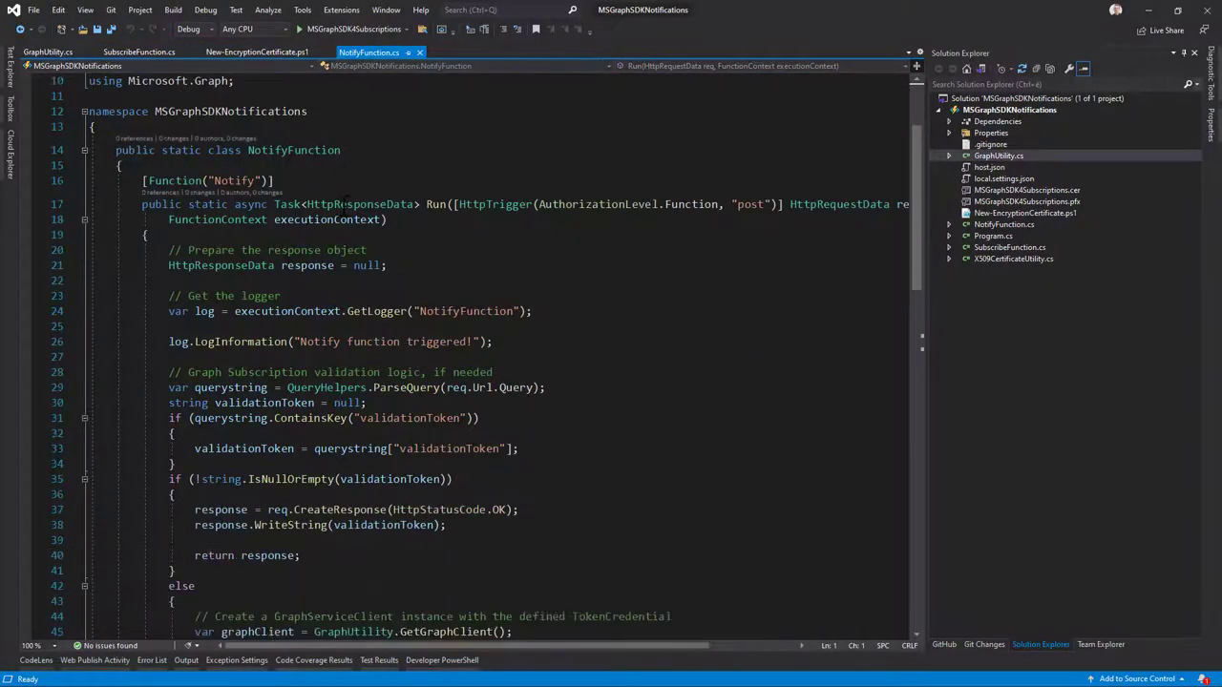
scroll(down, 3)
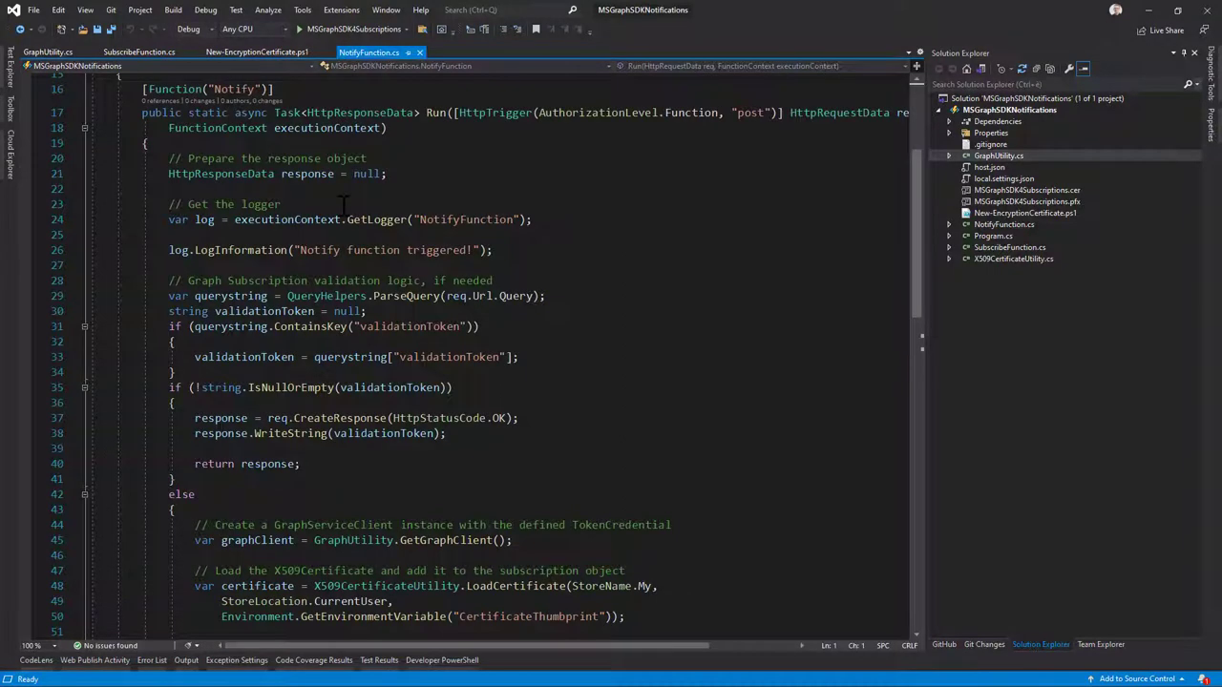
double_click(489, 294)
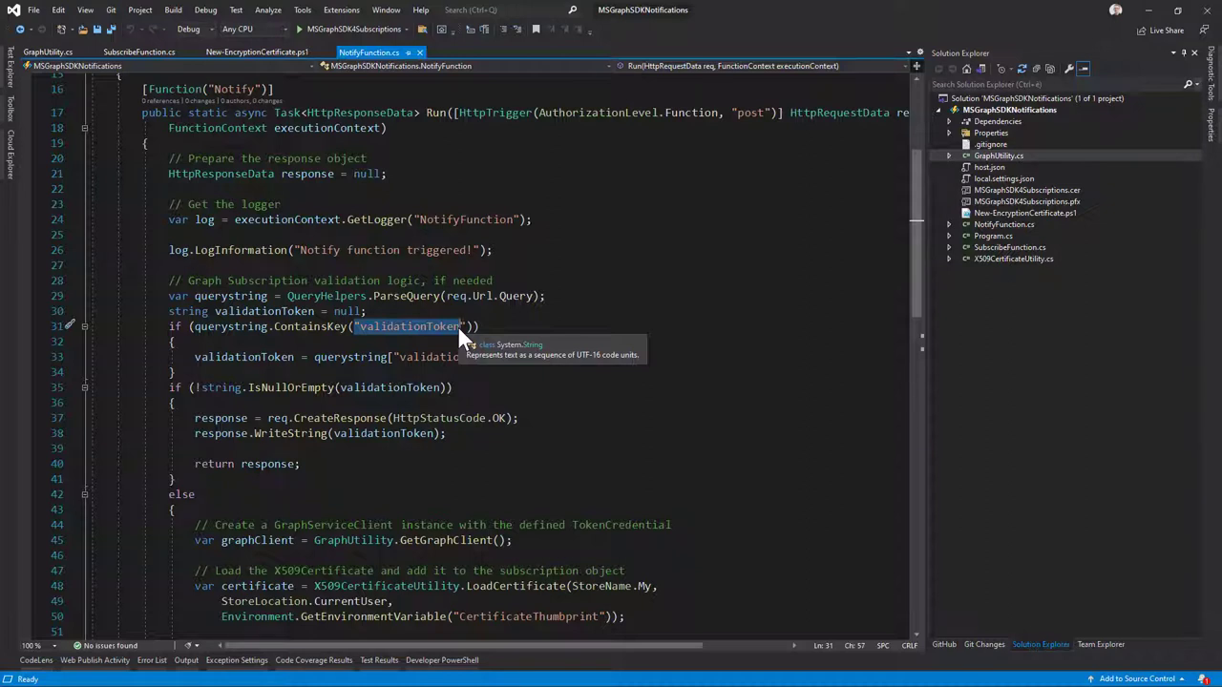
mouse_move(399, 341)
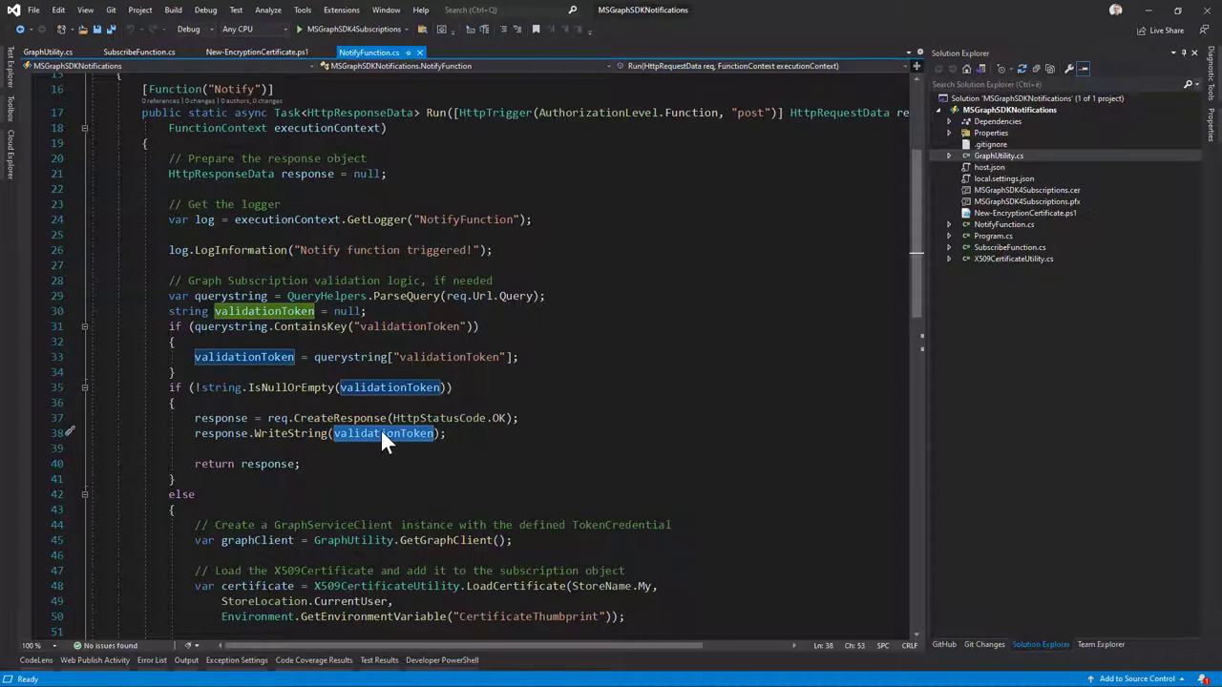
- Move down to the DeserializeObject call that reads the notification content
scroll(down, 3)
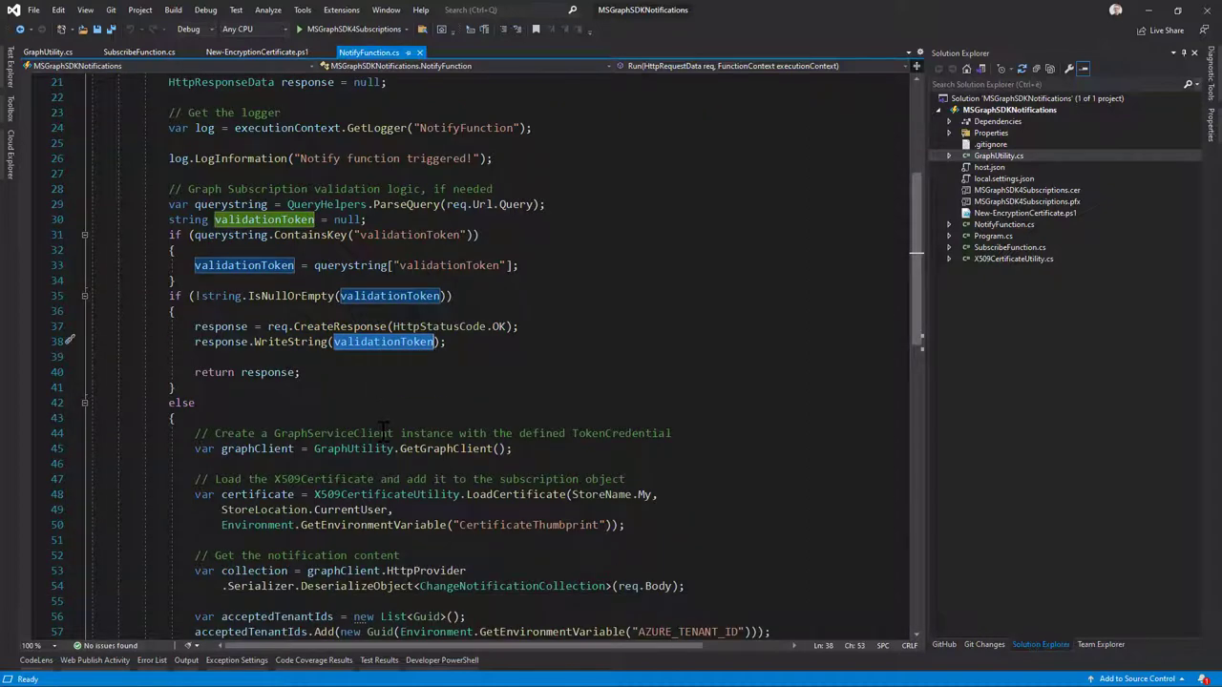
scroll(down, 3)
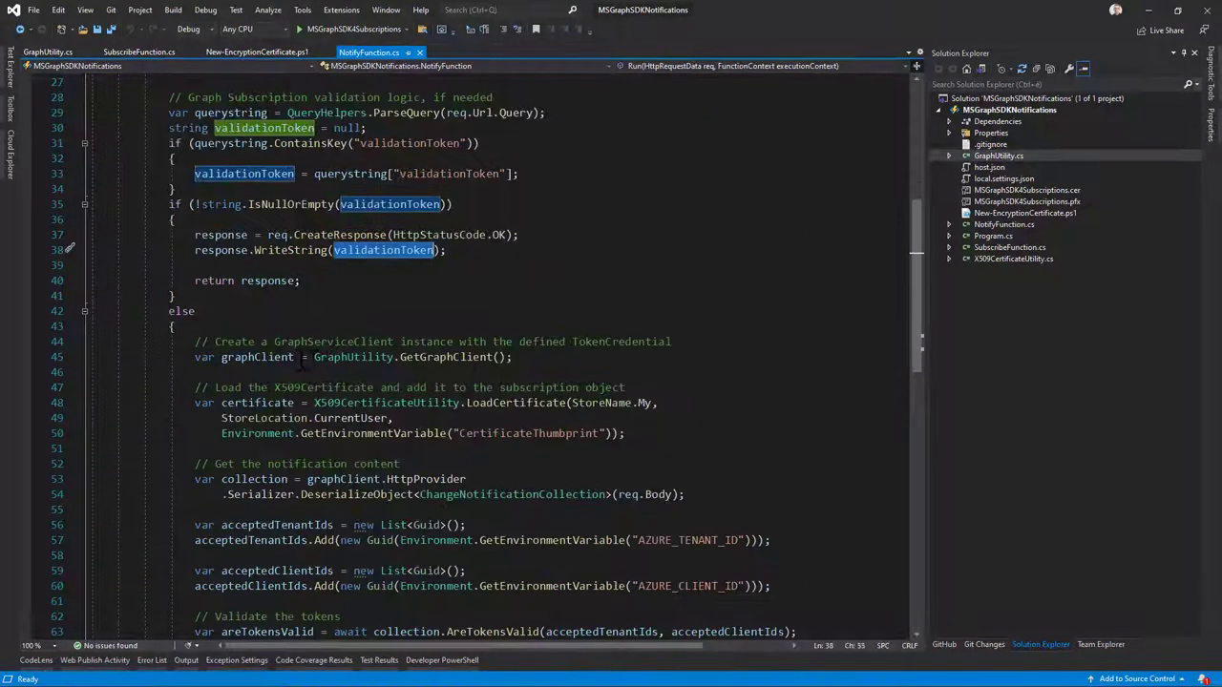
scroll(down, 3)
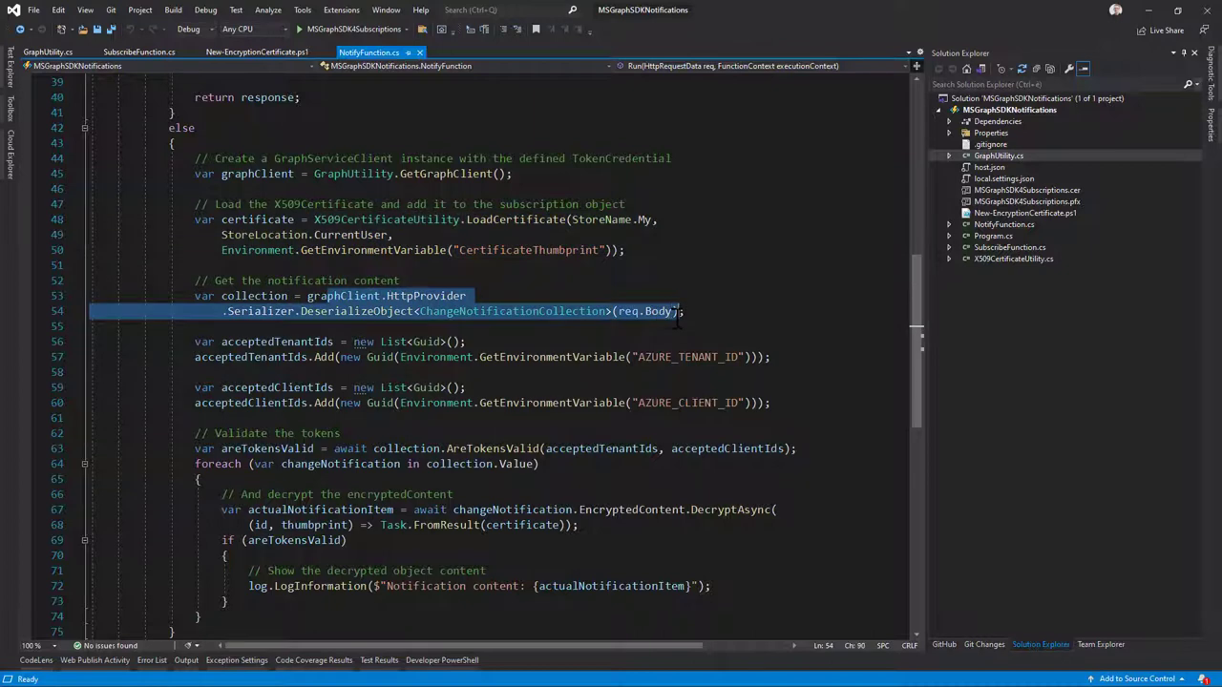
double_click(657, 312)
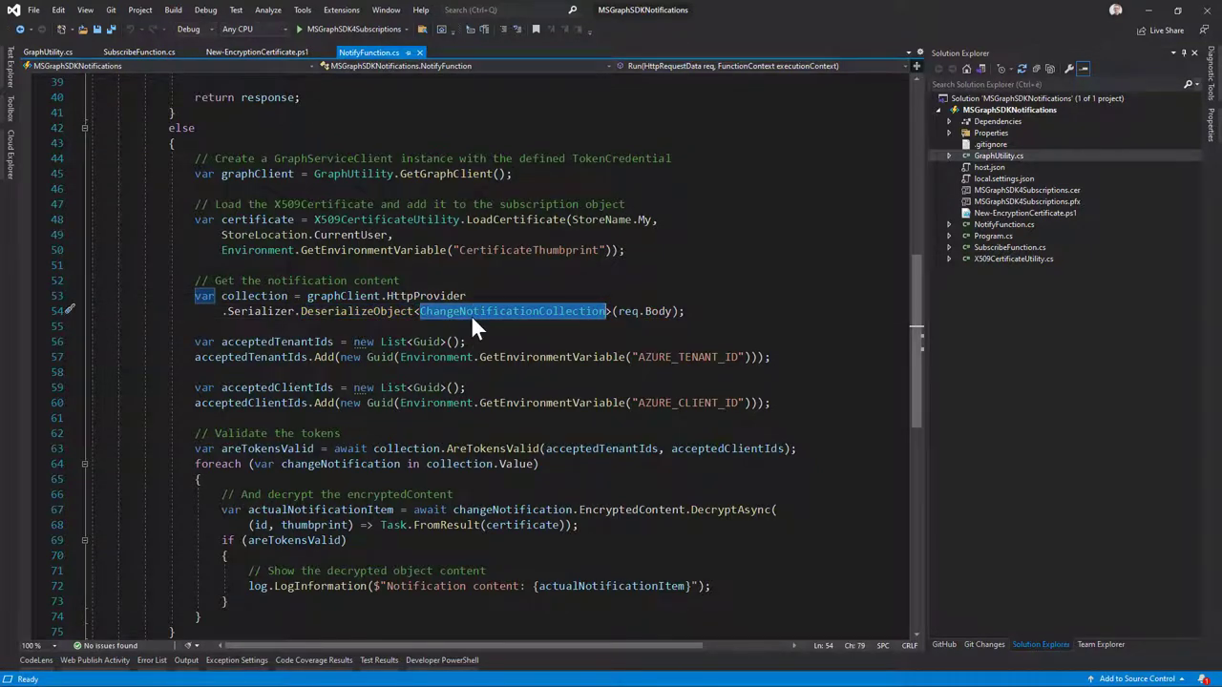
mouse_move(501, 324)
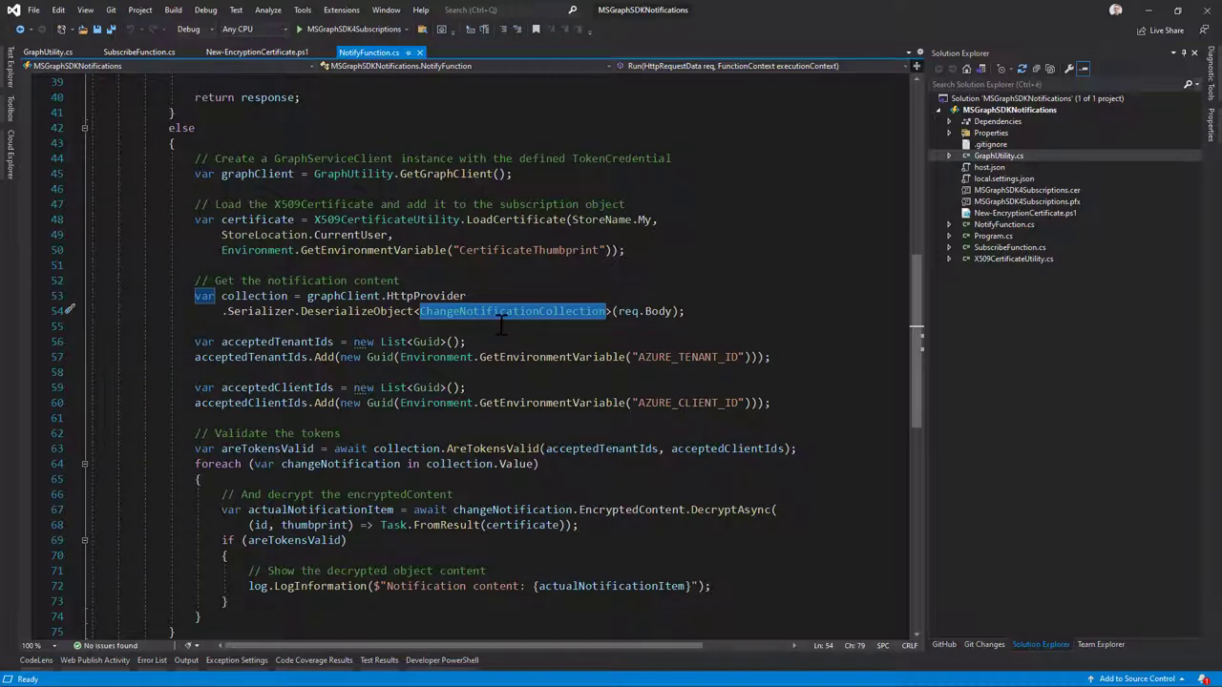
scroll(down, 3)
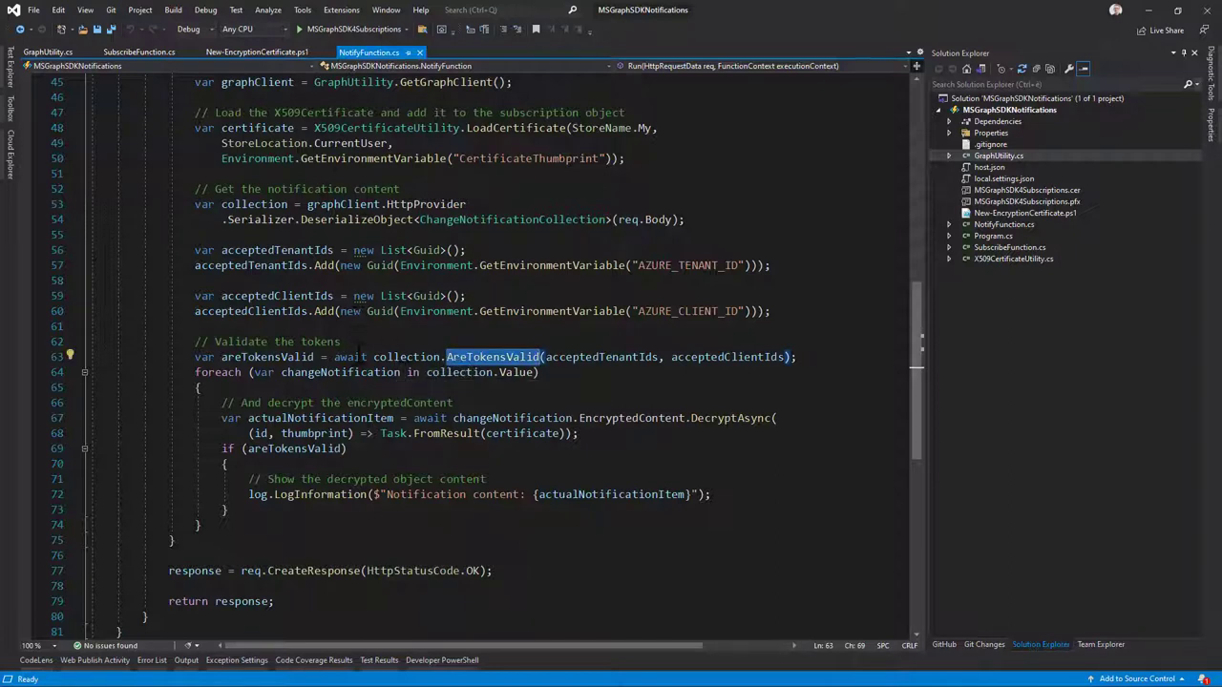
double_click(275, 248)
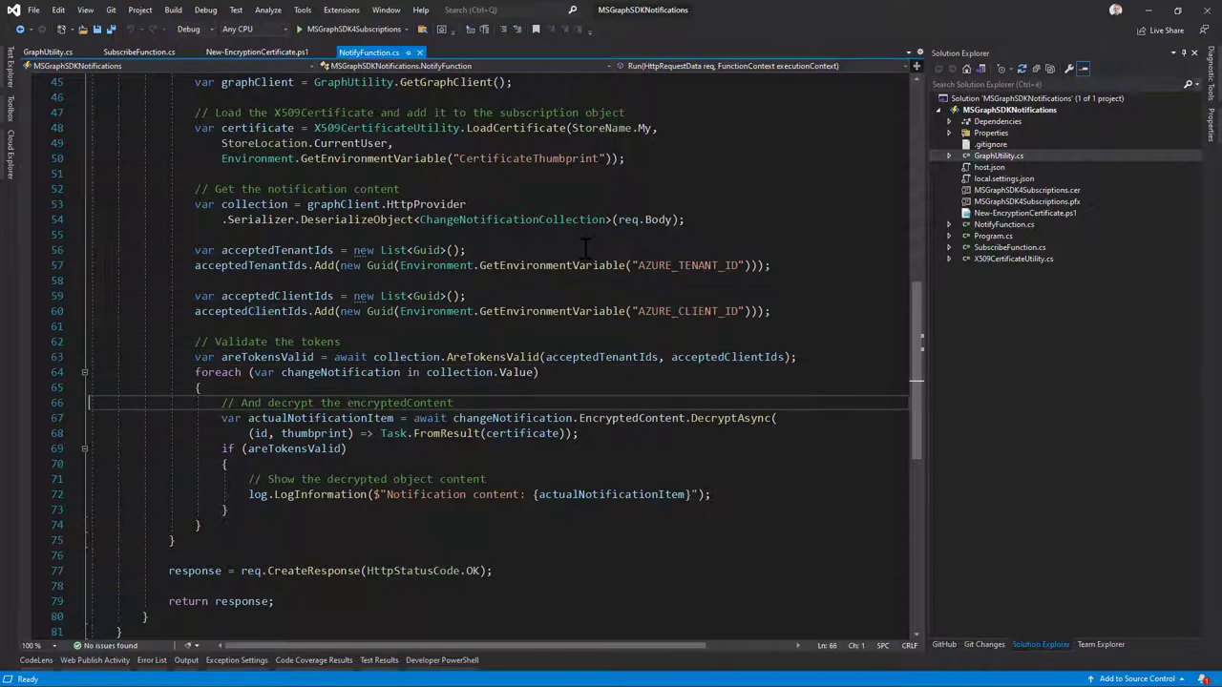
drag(220, 416, 577, 434)
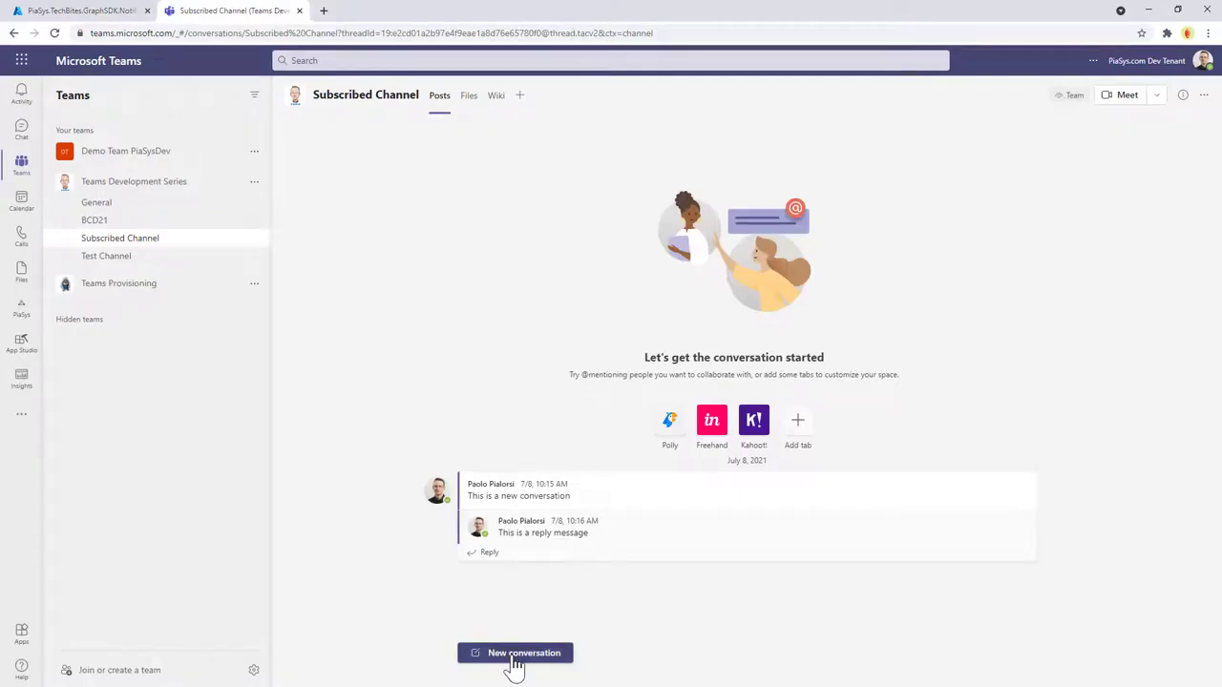
- Post 'This is a message in Teams!' as a new conversation in the Subscribed Channel
click(523, 653)
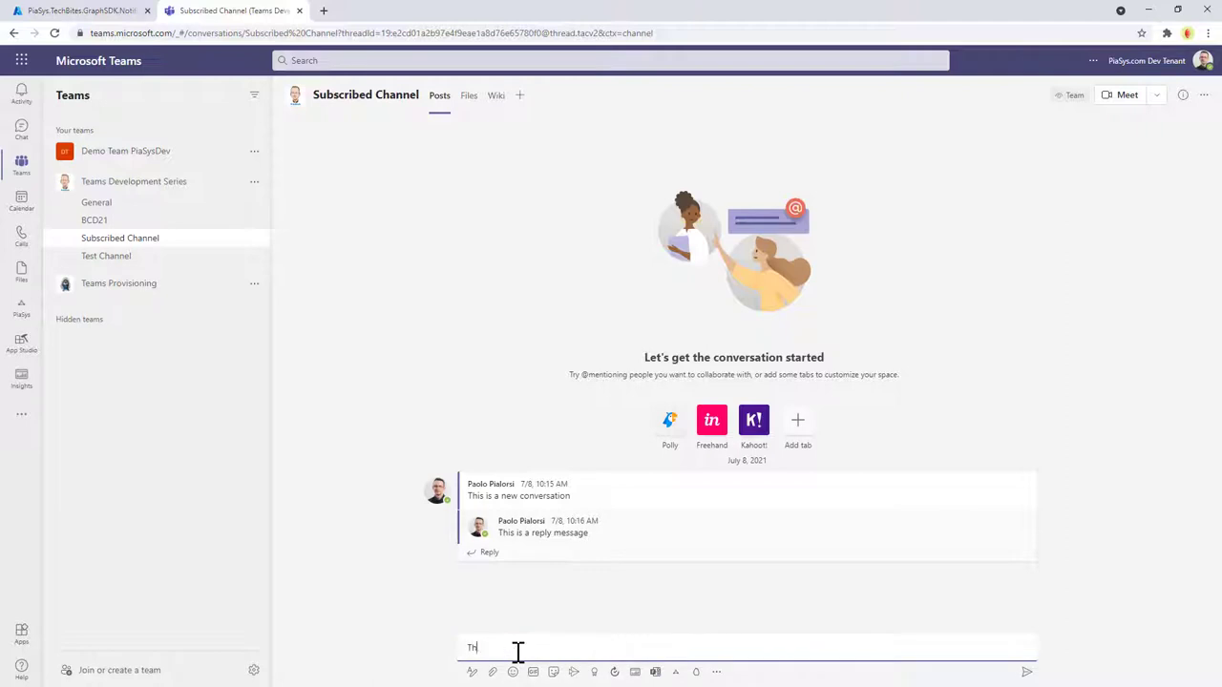
text(This is a message)
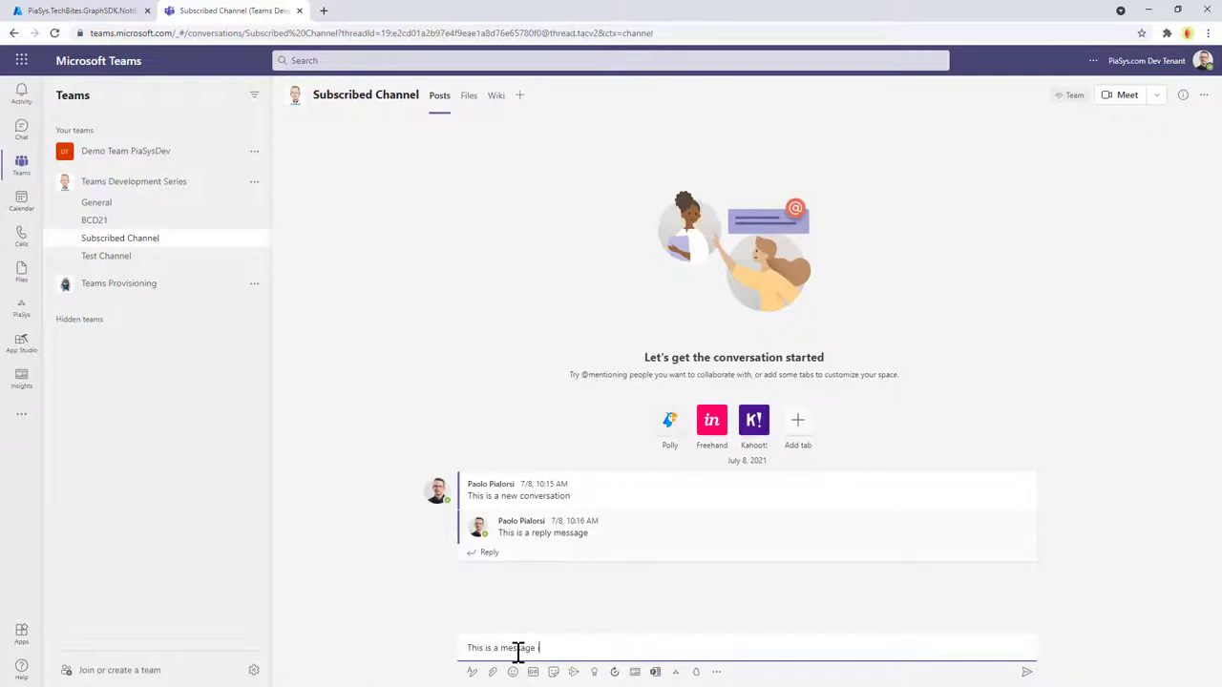
text(in teams!)
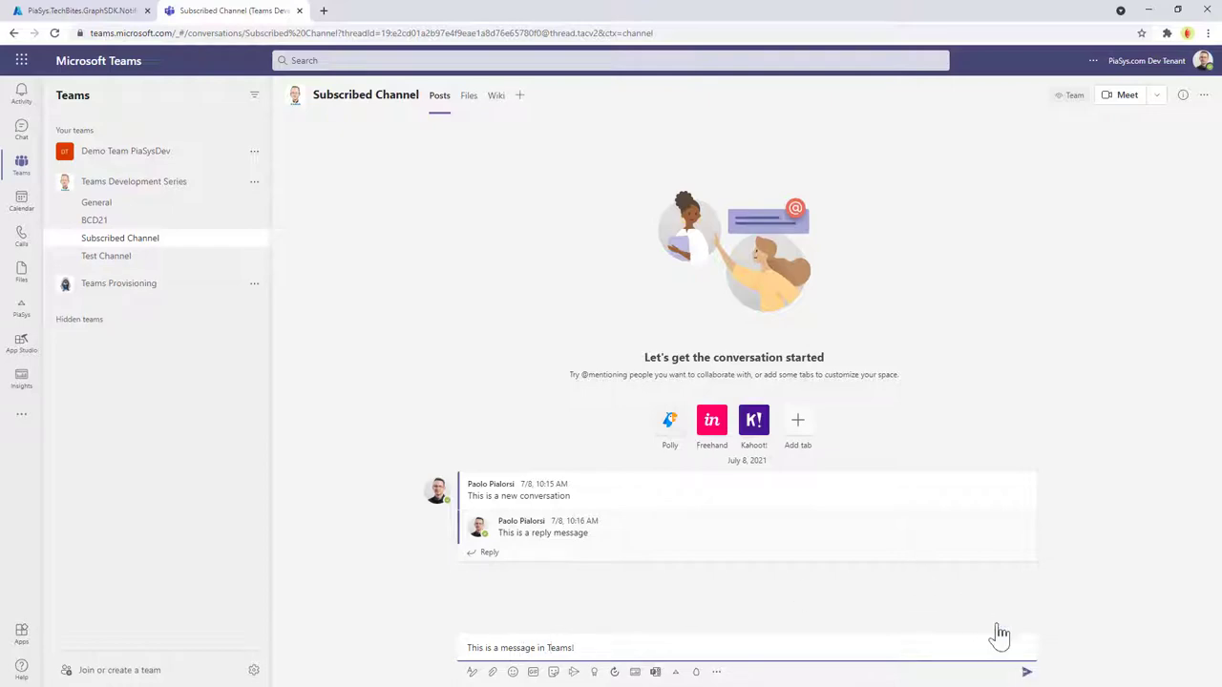
click(382, 11)
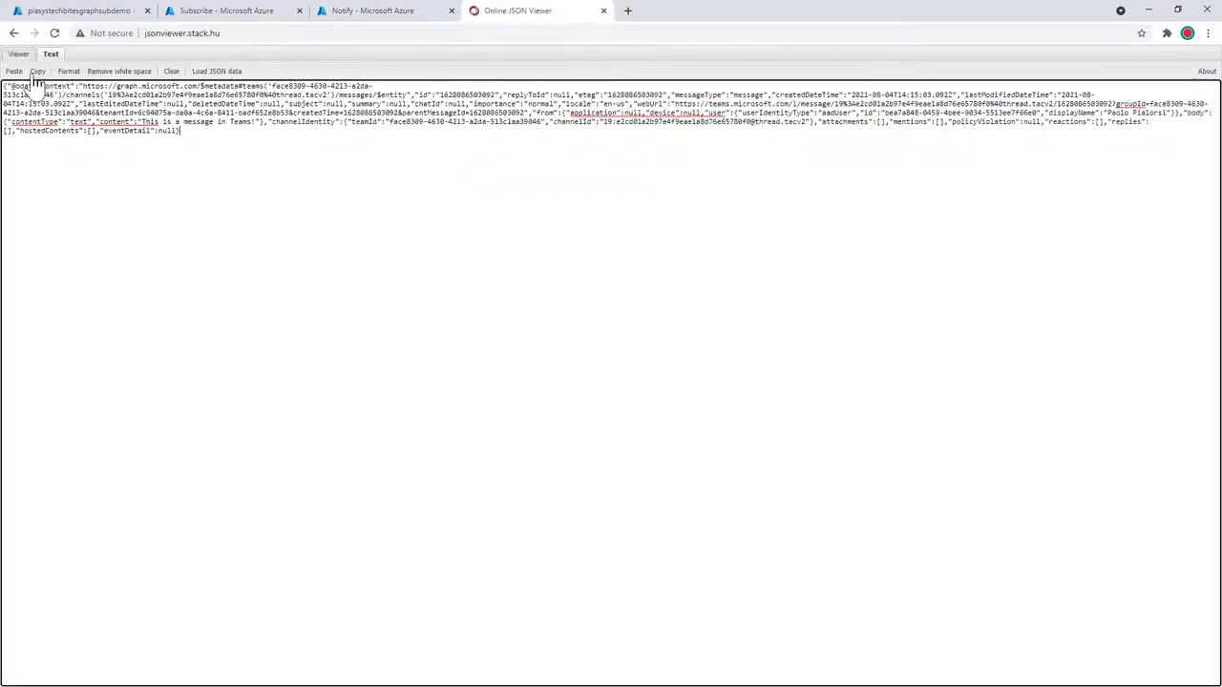
- View the notification JSON as a tree and expand its body node to reveal the Teams message
click(19, 54)
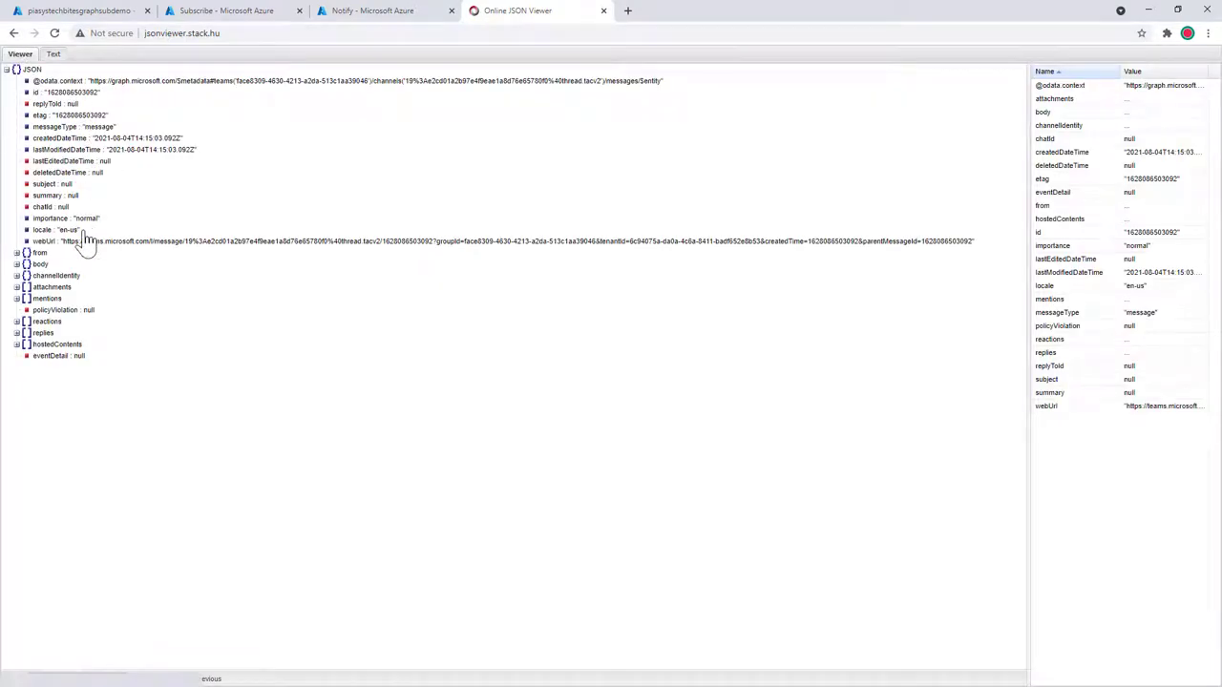
click(17, 263)
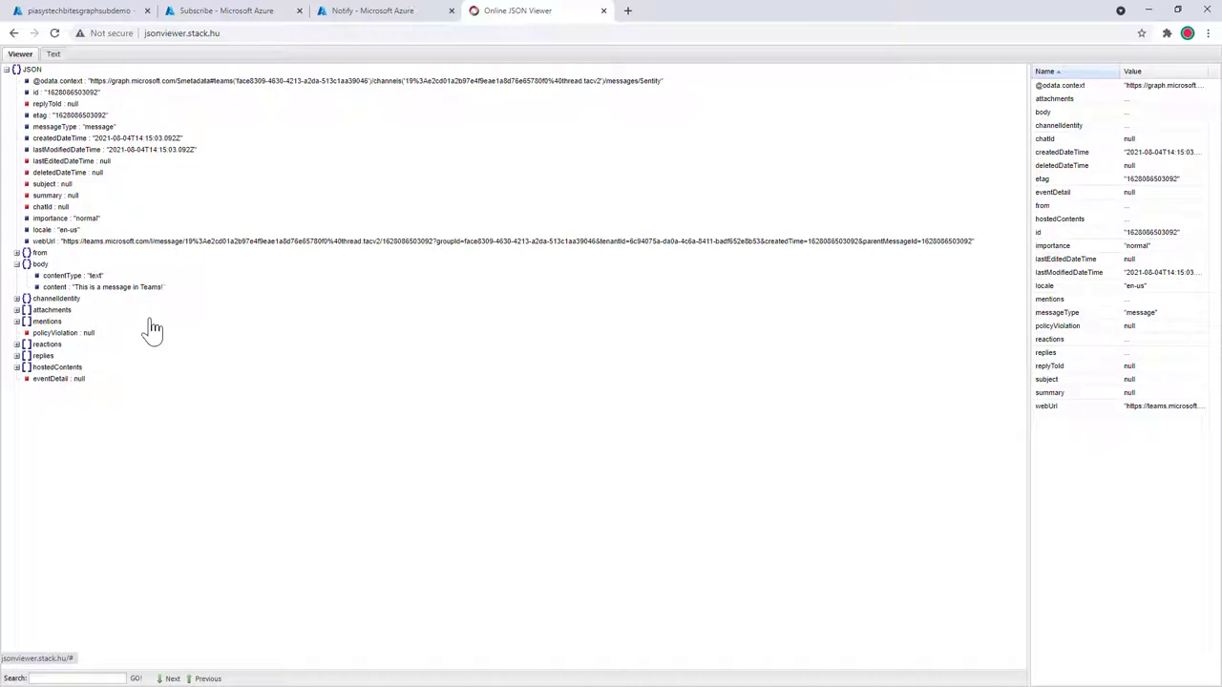
mouse_move(149, 451)
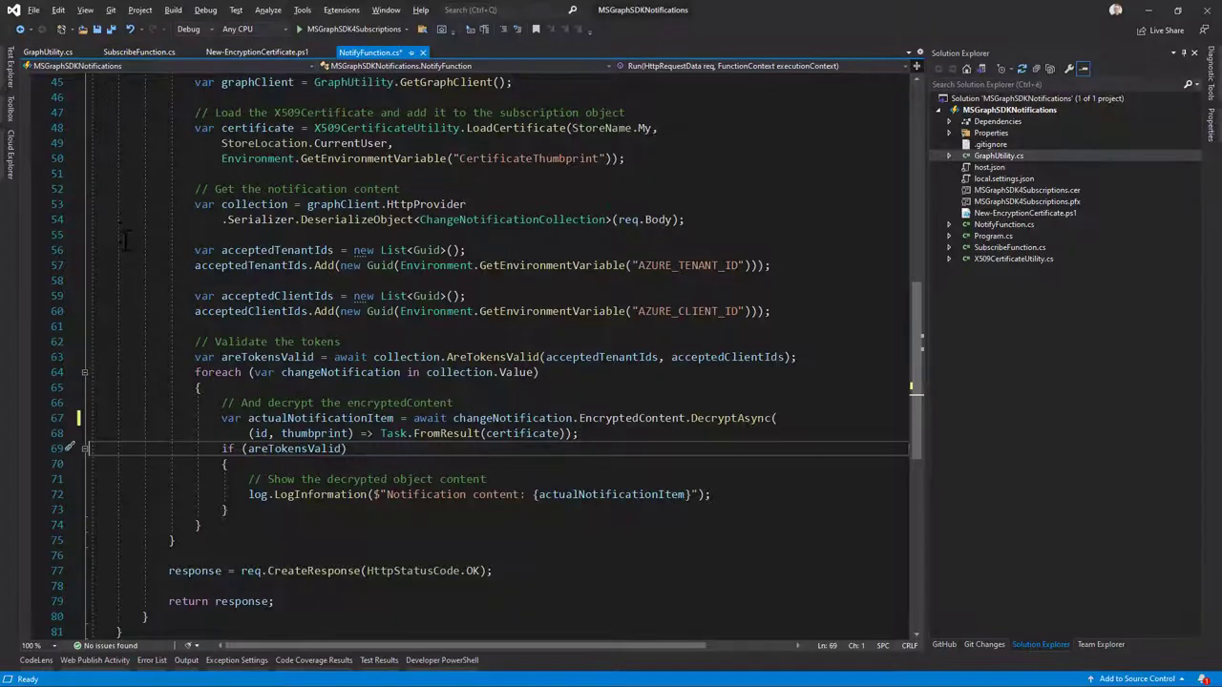
- In New-EncryptionCertificate.ps1, highlight the certificate $password value
click(256, 51)
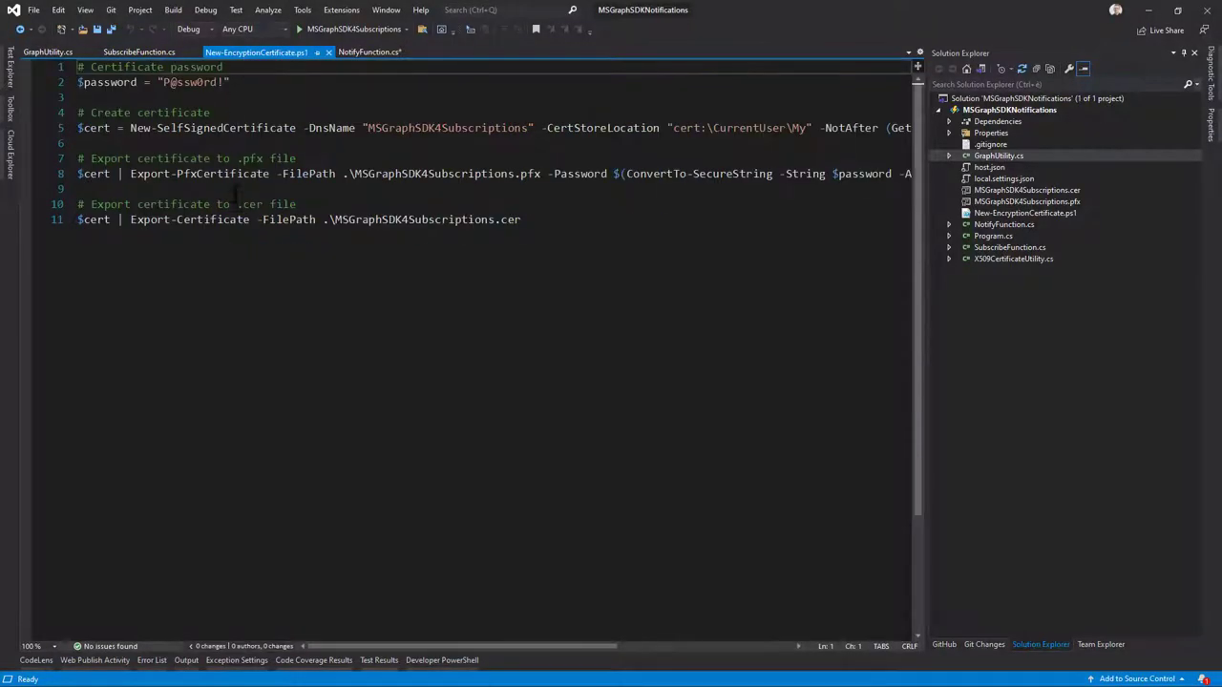
double_click(192, 83)
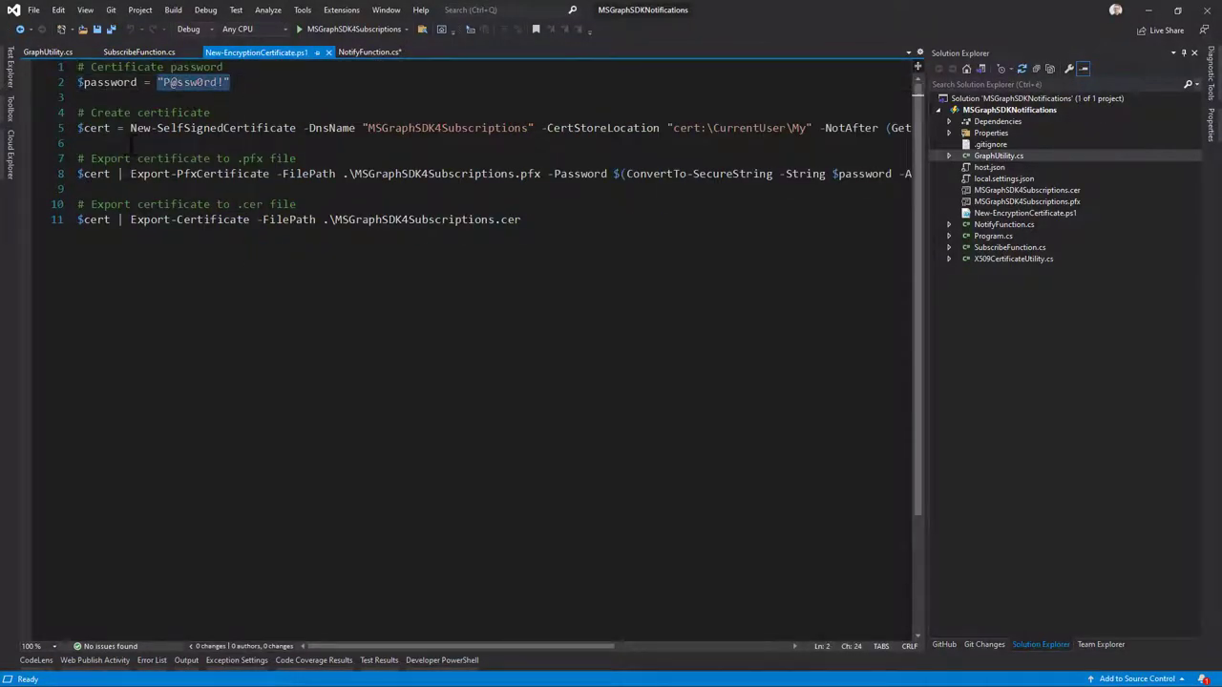
double_click(212, 126)
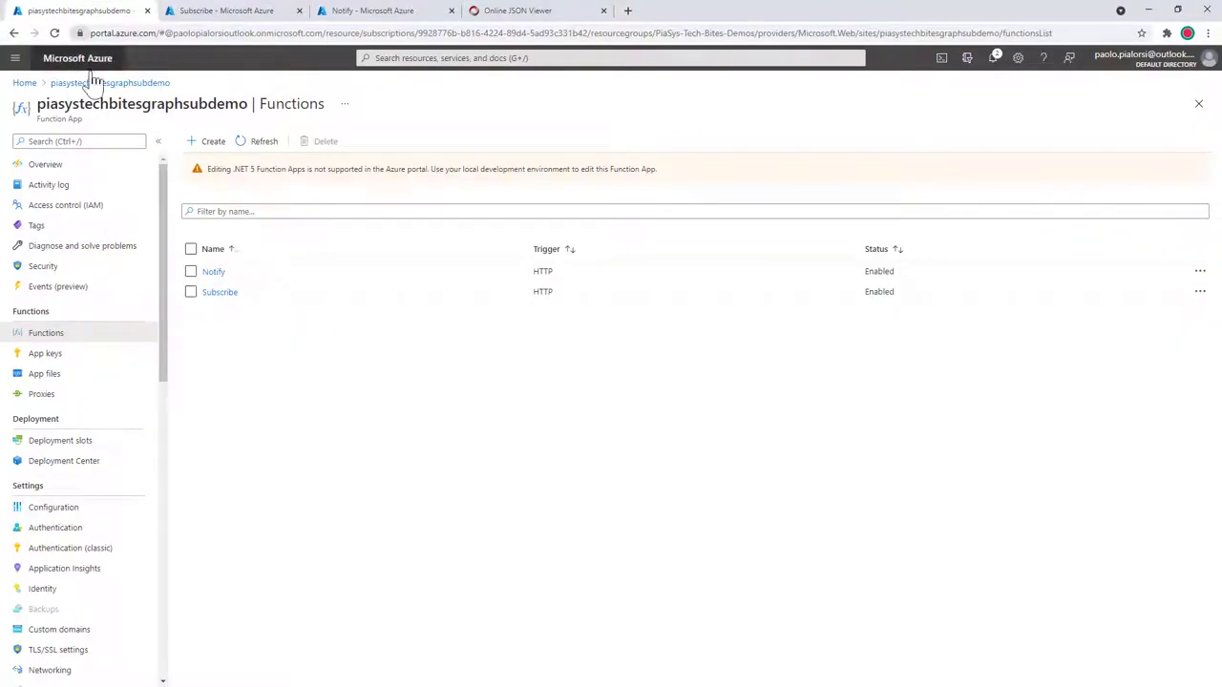
- Under TLS/SSL settings, list the uploaded MSGraphSDK4Subscriptions private key certificate
click(57, 649)
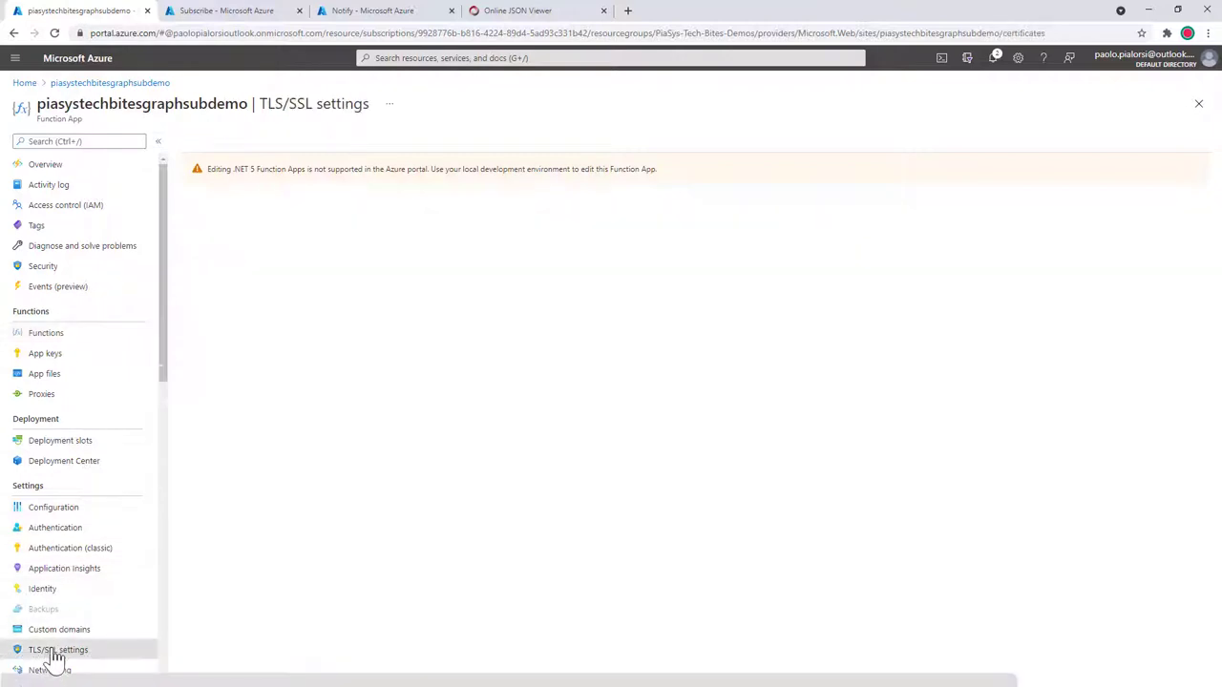
click(57, 649)
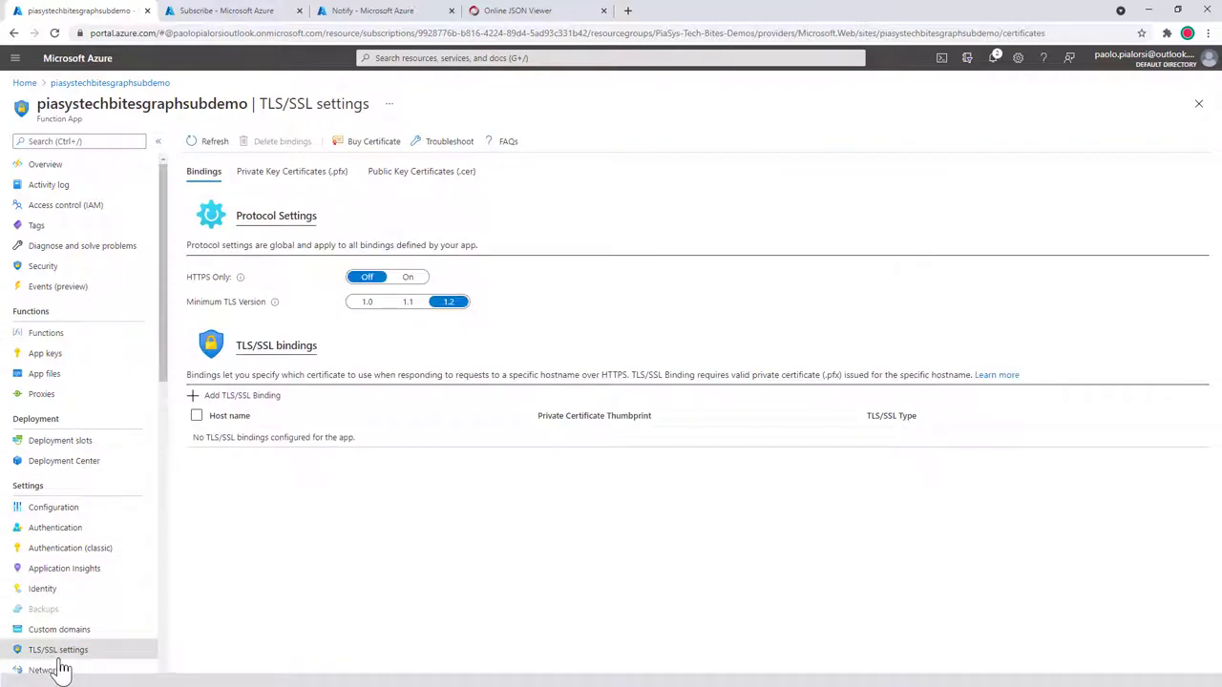
click(292, 172)
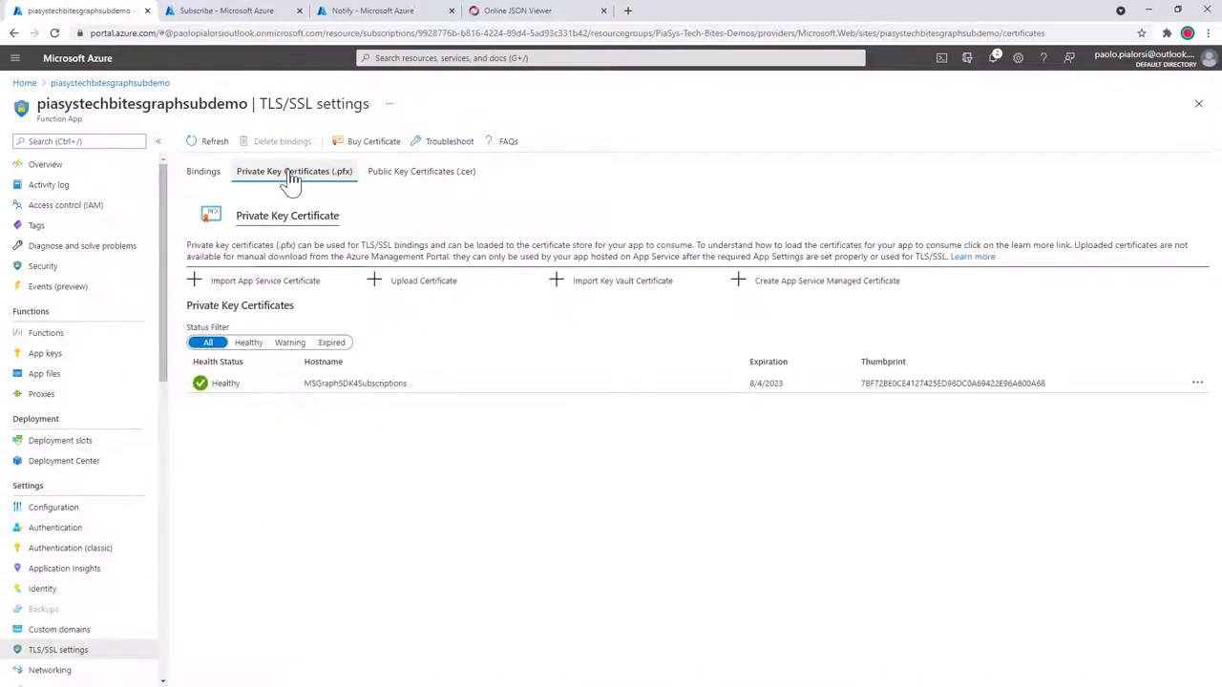
mouse_move(313, 427)
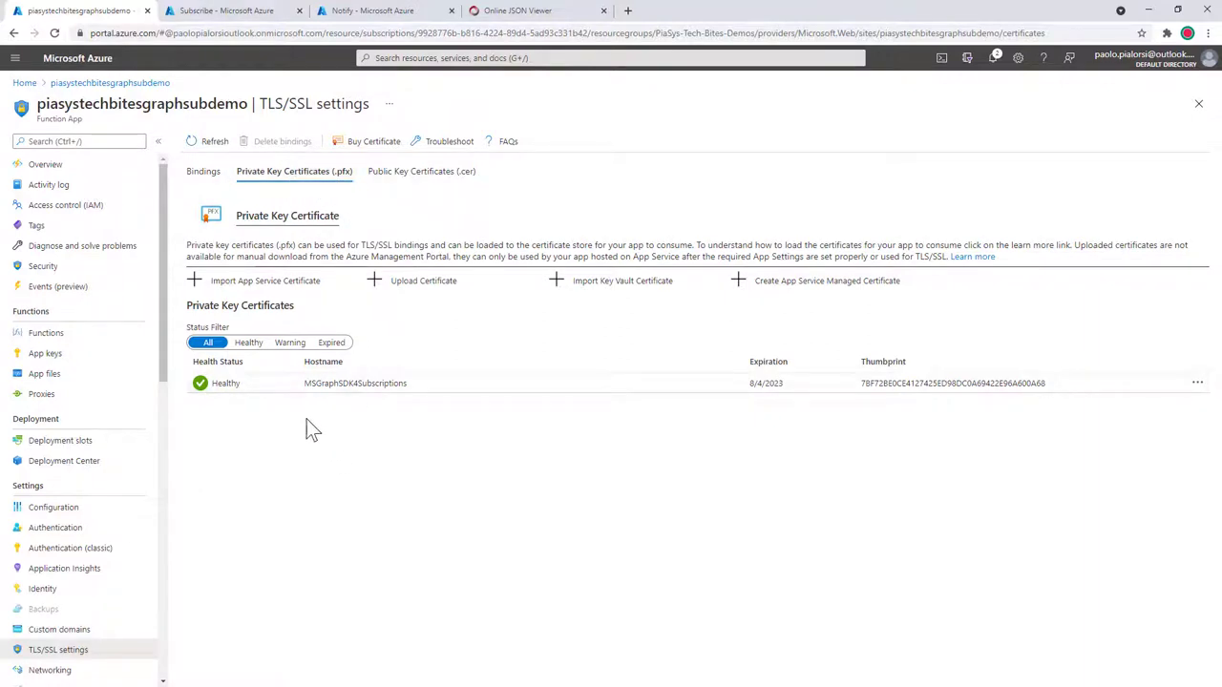
mouse_move(409, 416)
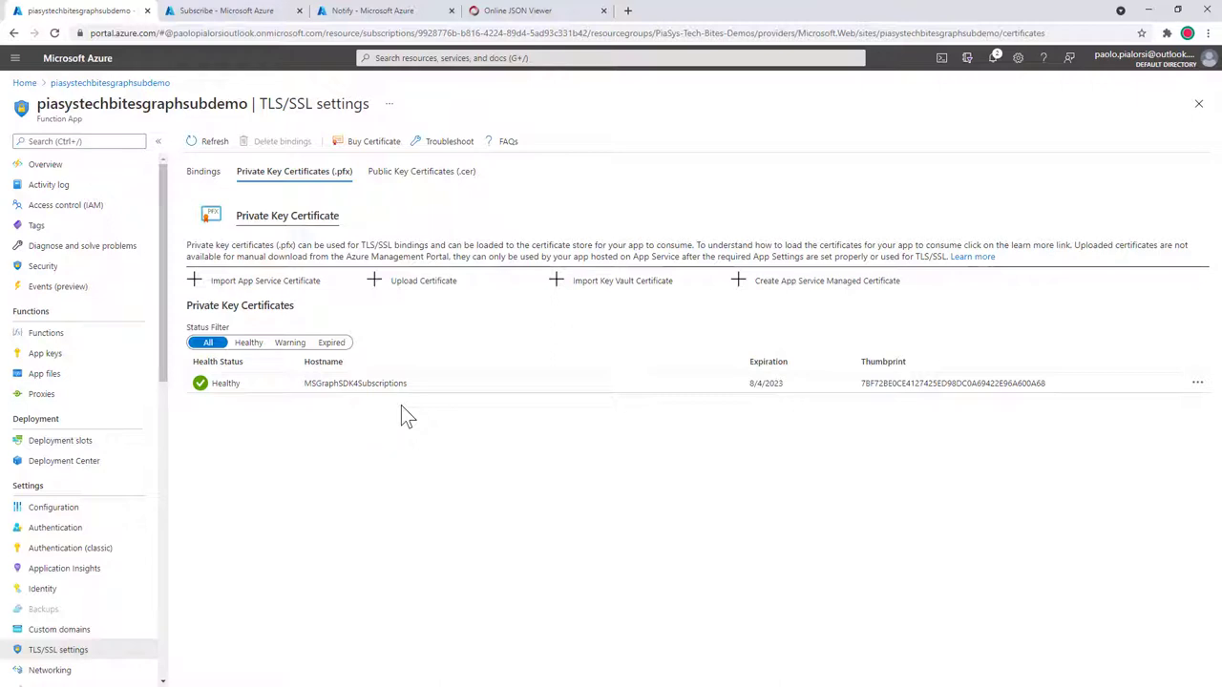
mouse_move(55, 454)
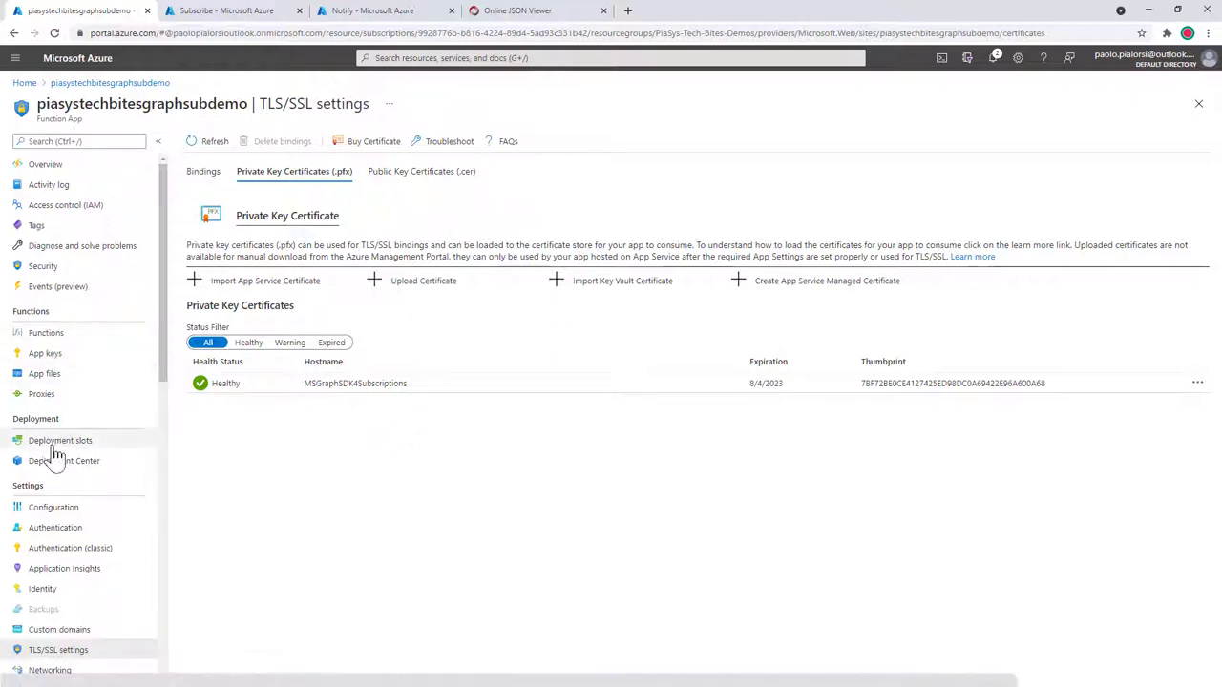
- In Configuration, select the WEBSITE_LOAD_CERTIFICATES application setting for editing
click(53, 508)
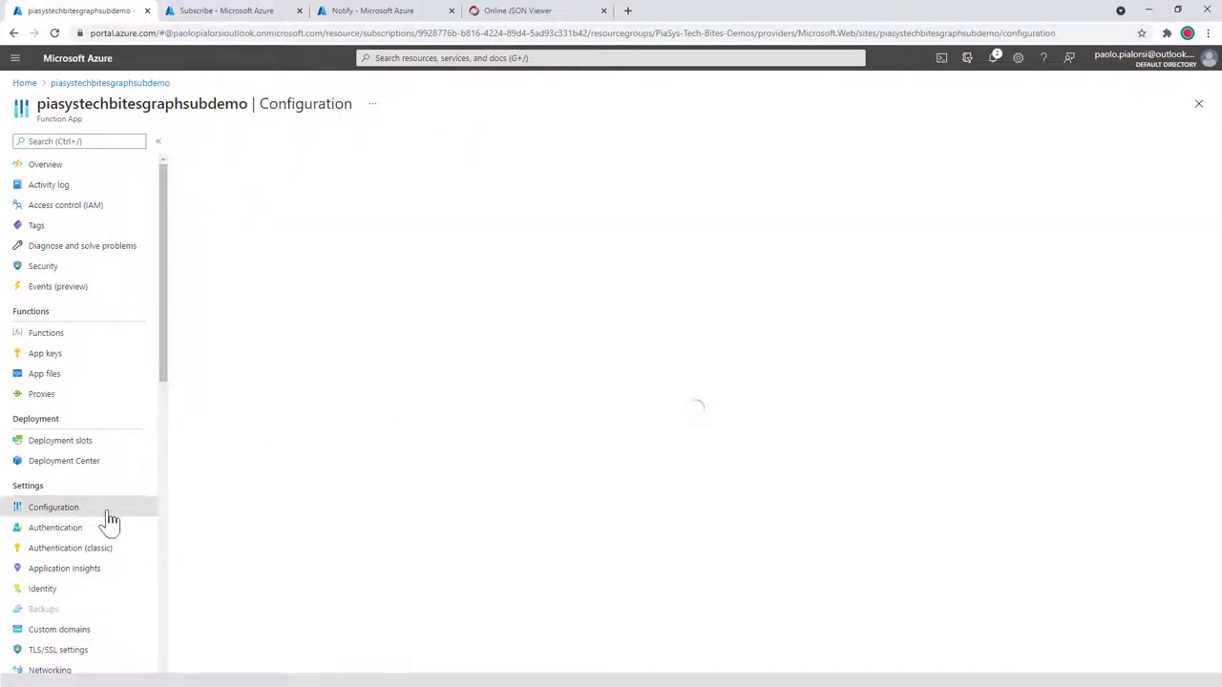
click(53, 508)
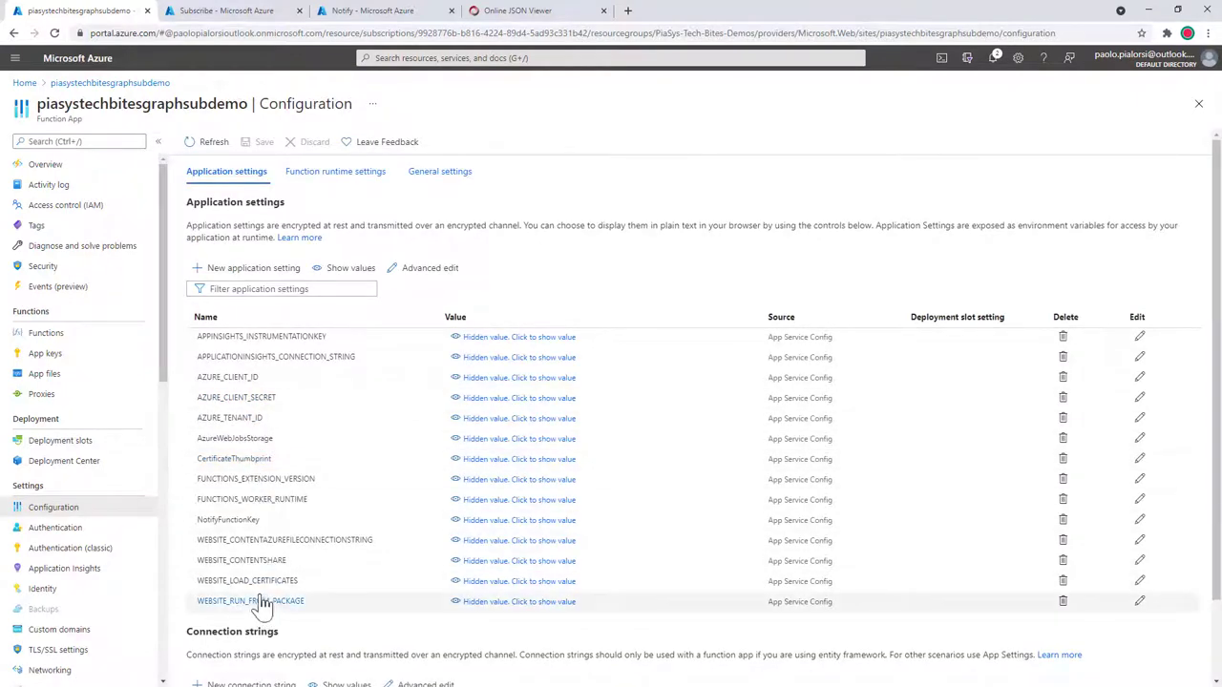
click(1137, 581)
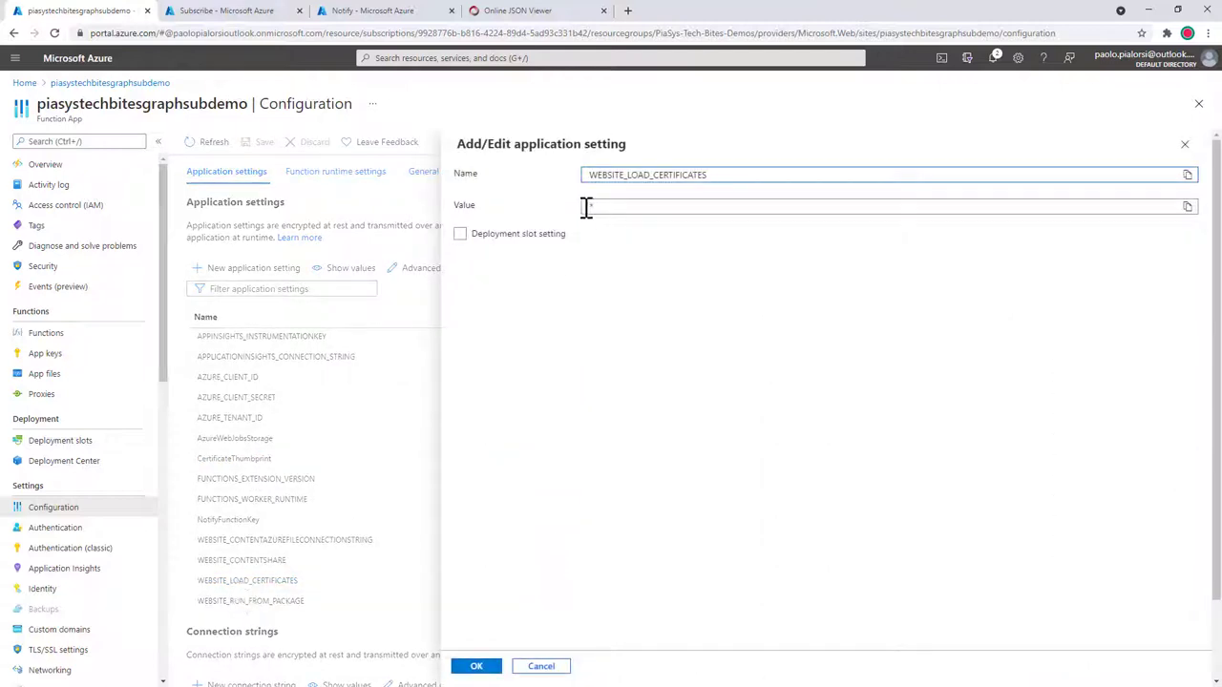